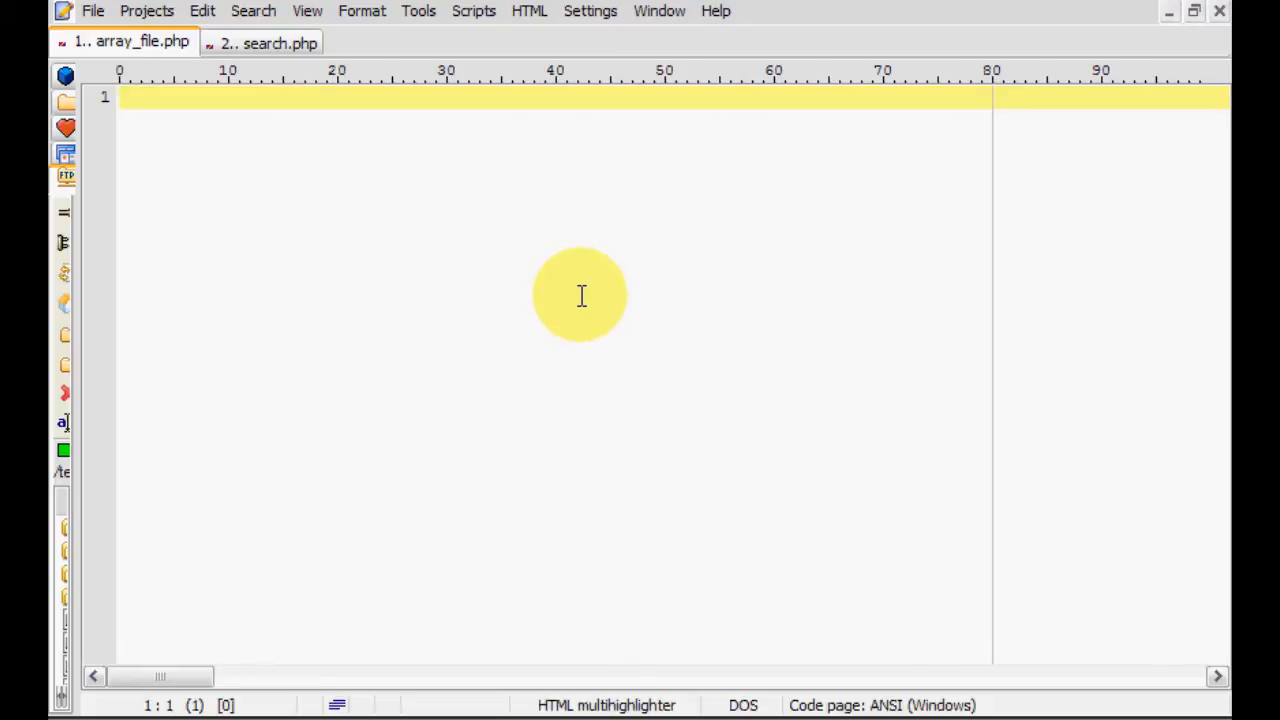
pyautogui.moveTo(600, 298)
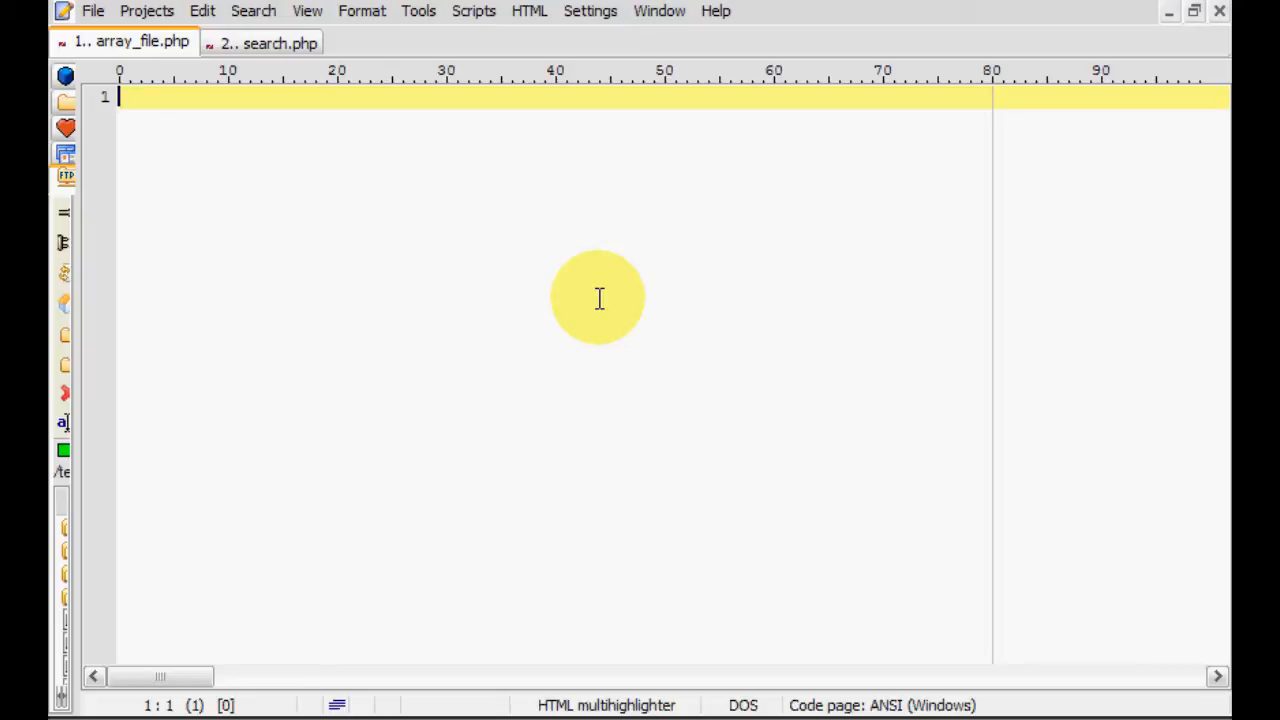
# Write the empty PHP block: <?php and ?> on separate lines with blank lines between.
pyautogui.write('<>')
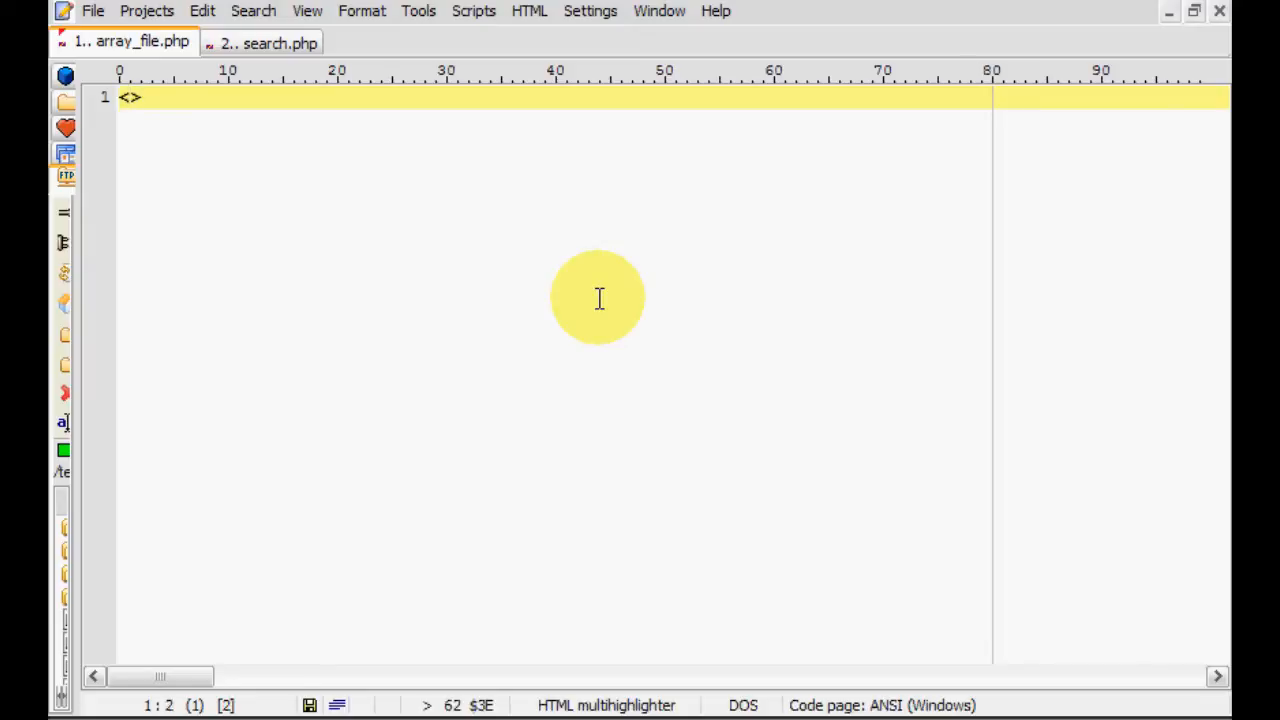
pyautogui.write('?php?')
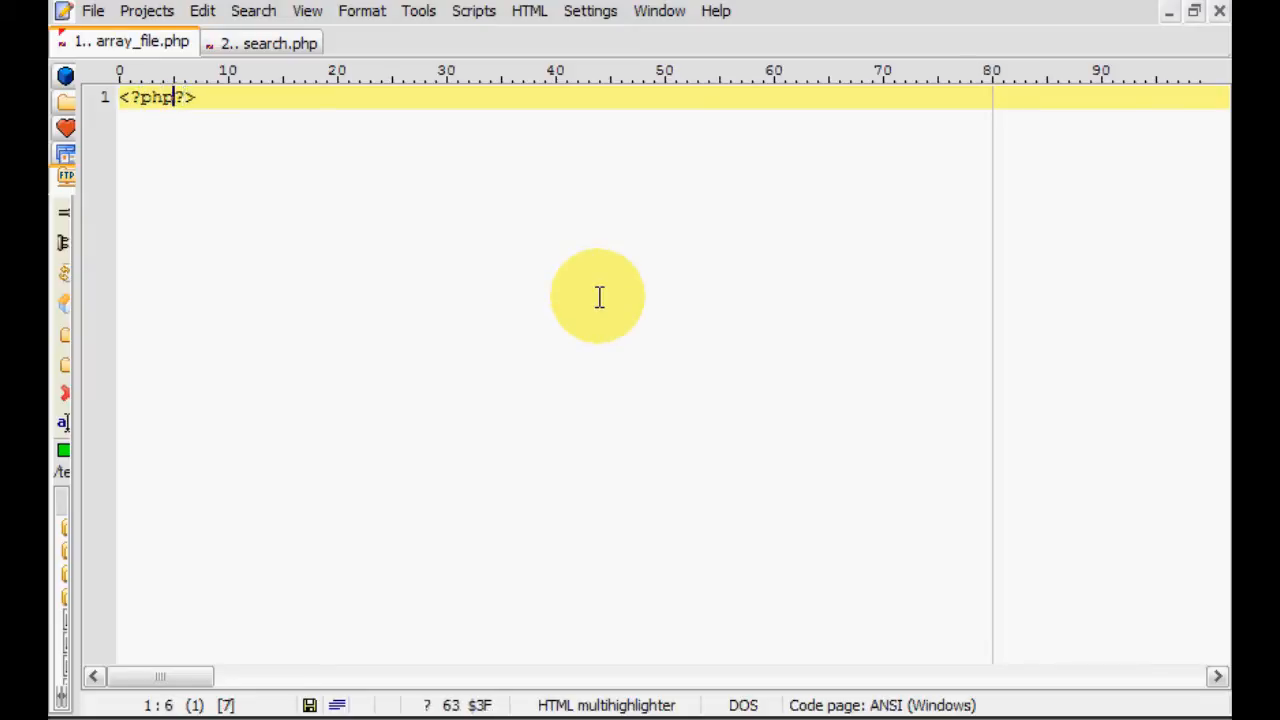
pyautogui.press('Enter')
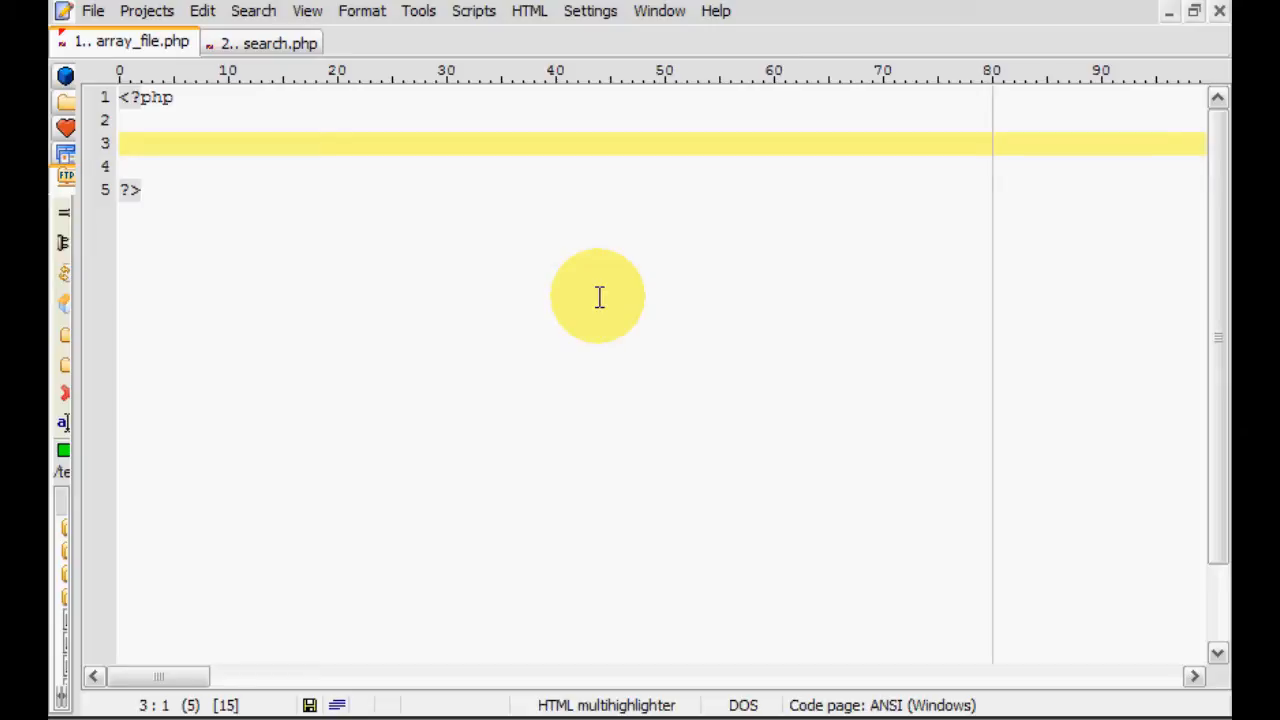
# Write the $first_array = array(); skeleton on line 3.
pyautogui.write('$first')
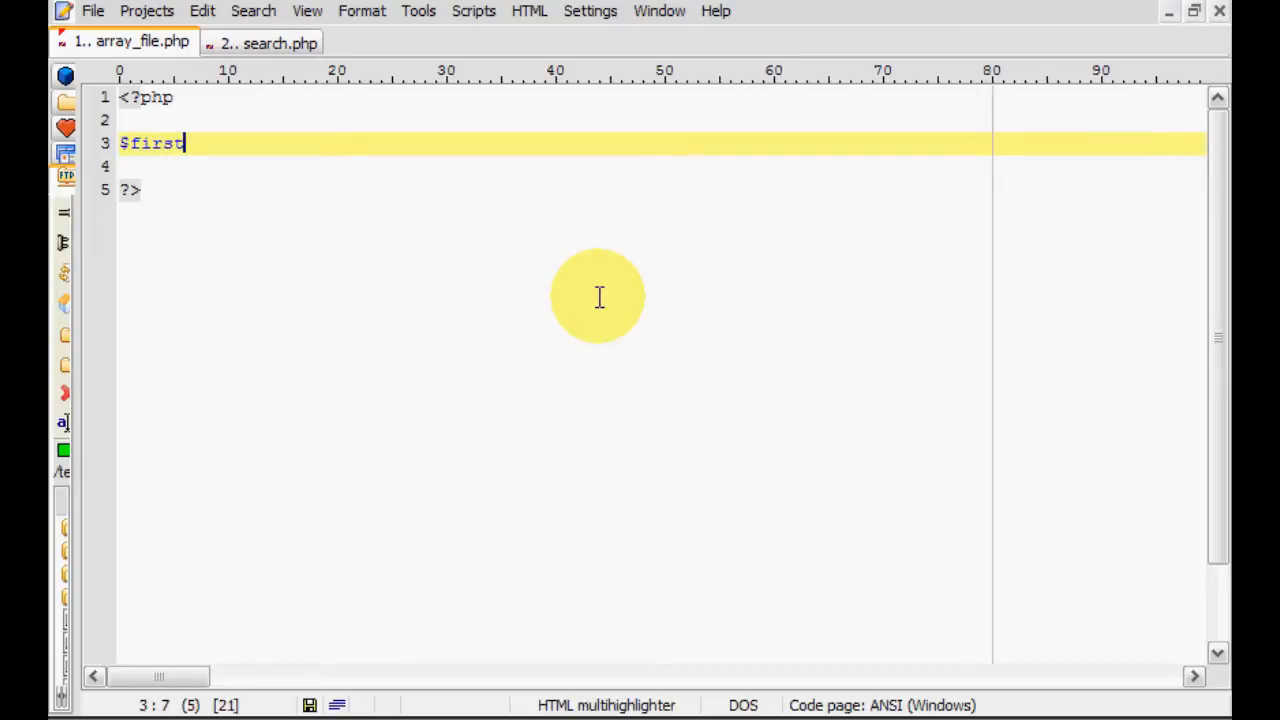
pyautogui.write('_array')
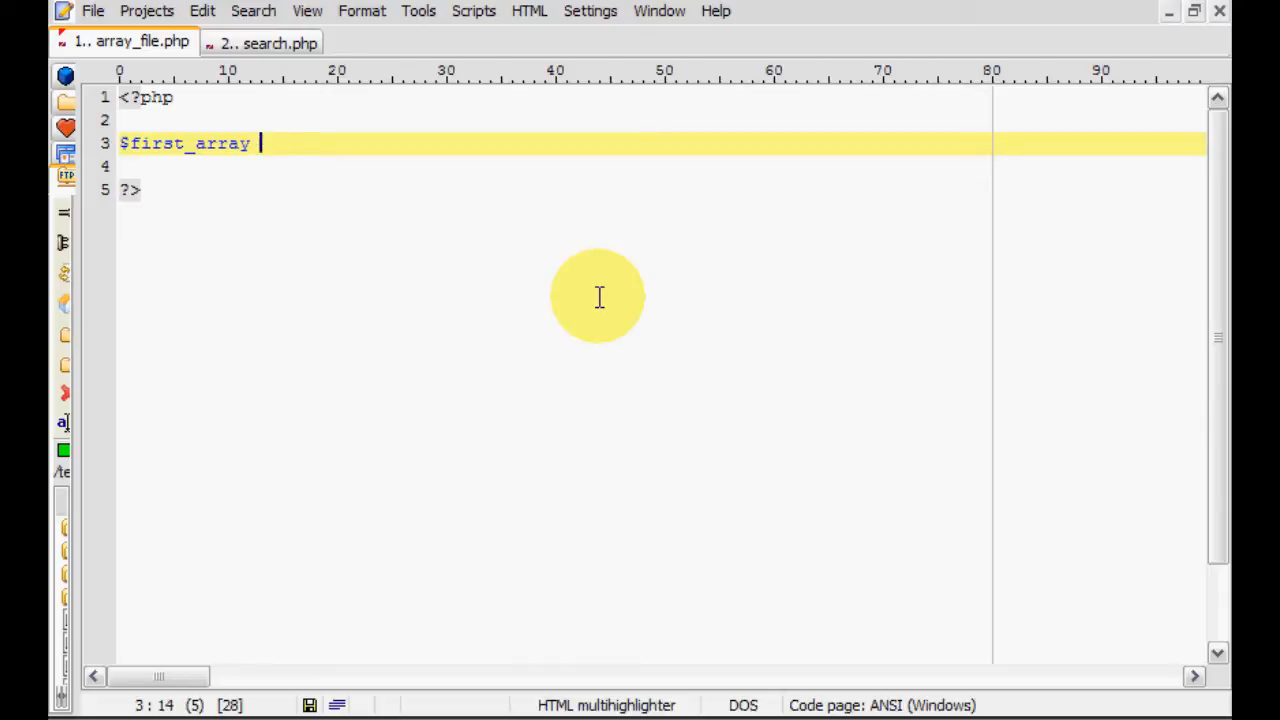
pyautogui.write('= array')
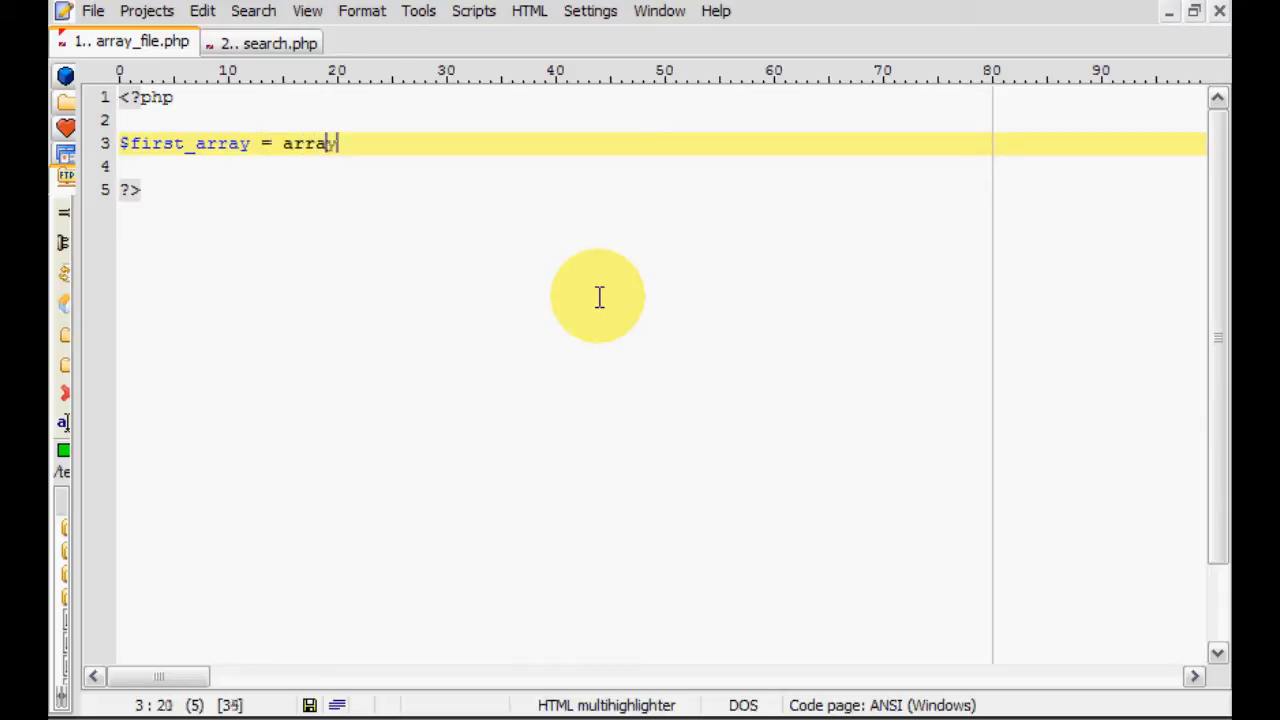
pyautogui.write('();')
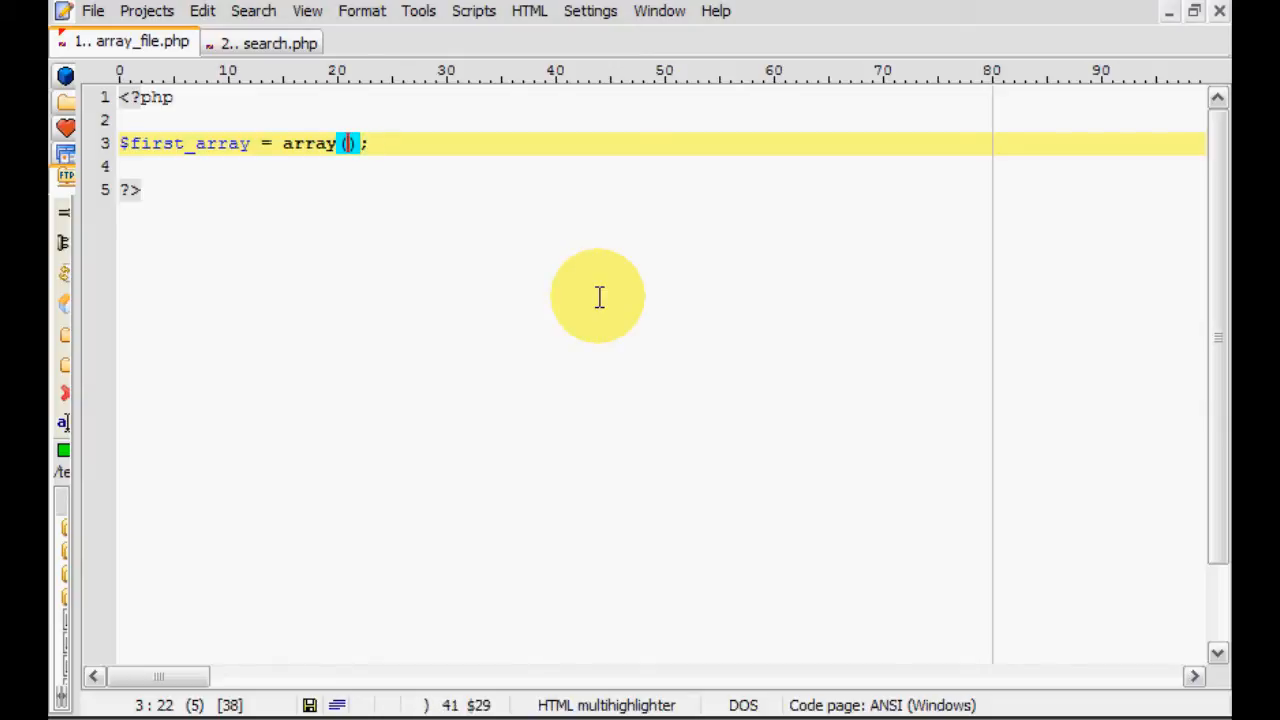
# Fill the array with "dog", "cat", "horse", "niffler".
pyautogui.write('"')
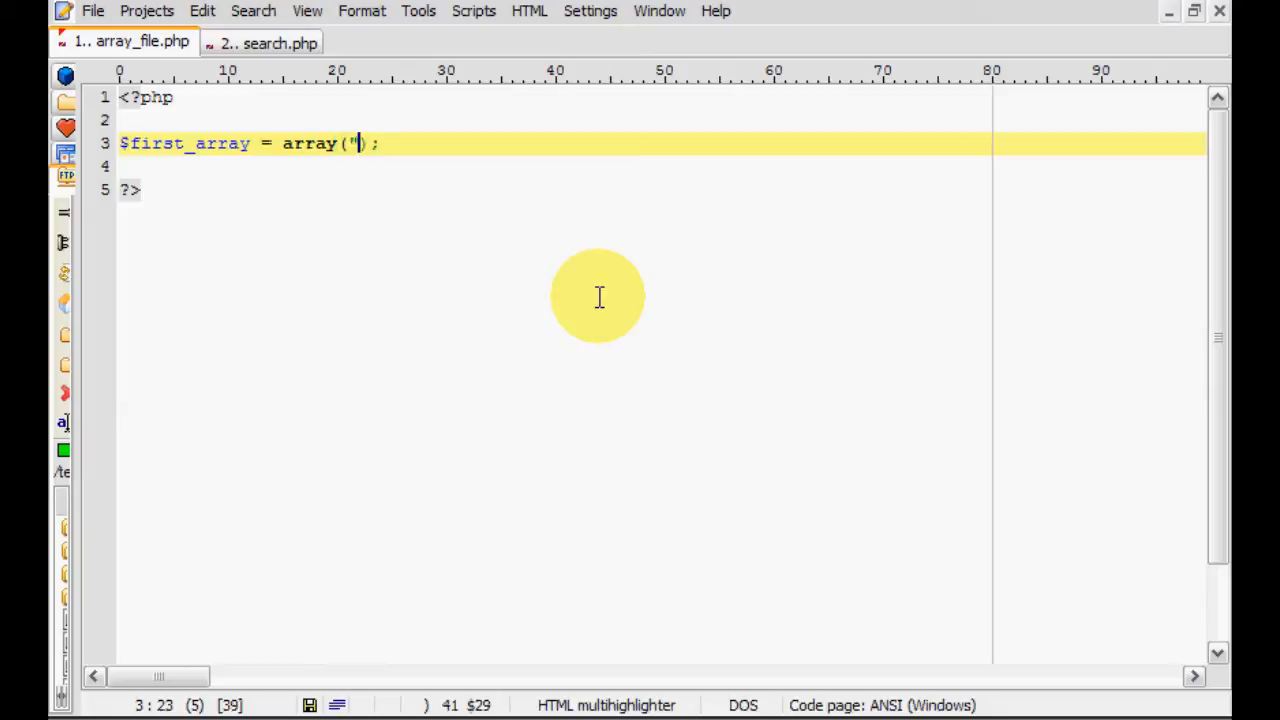
pyautogui.write('dog')
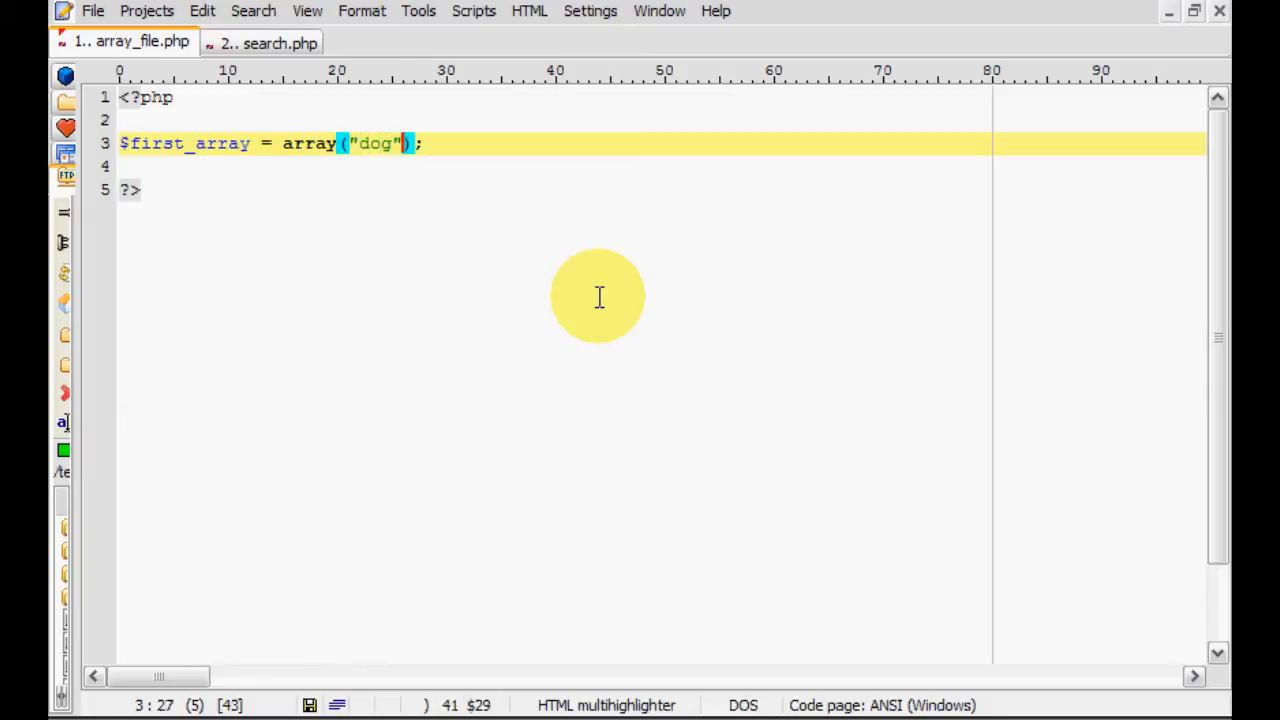
pyautogui.write(', ""')
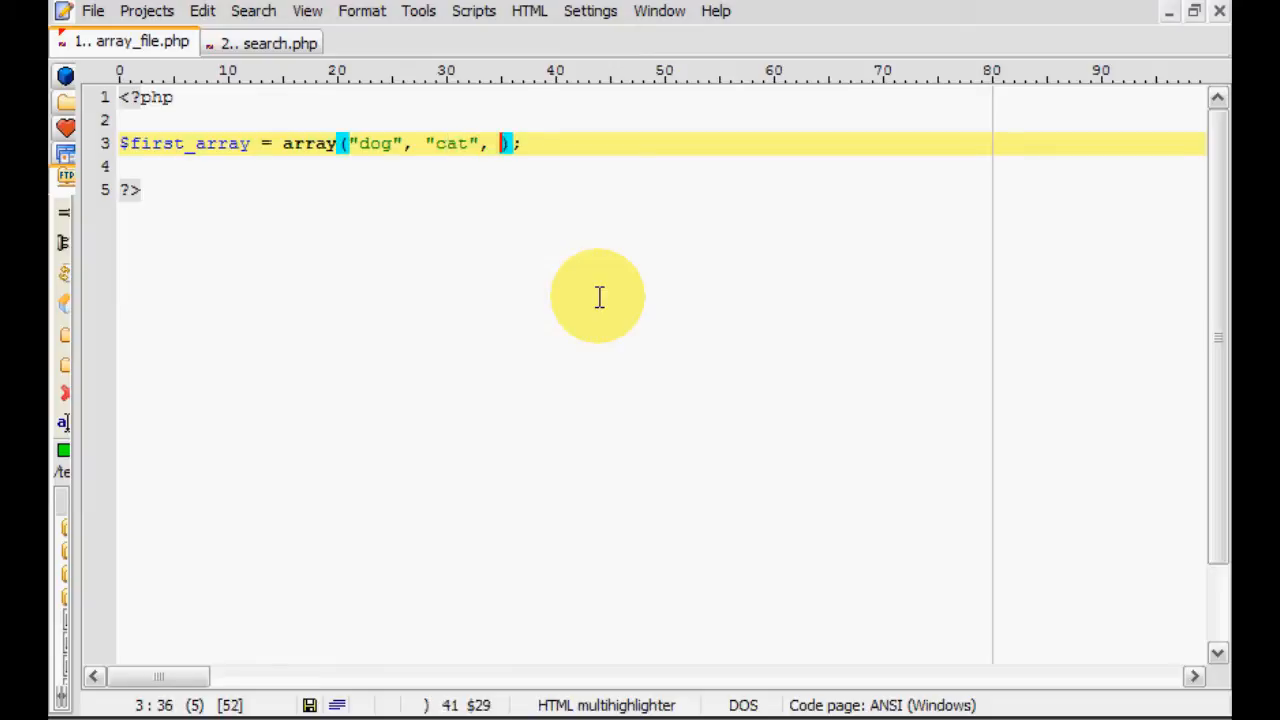
pyautogui.write('""')
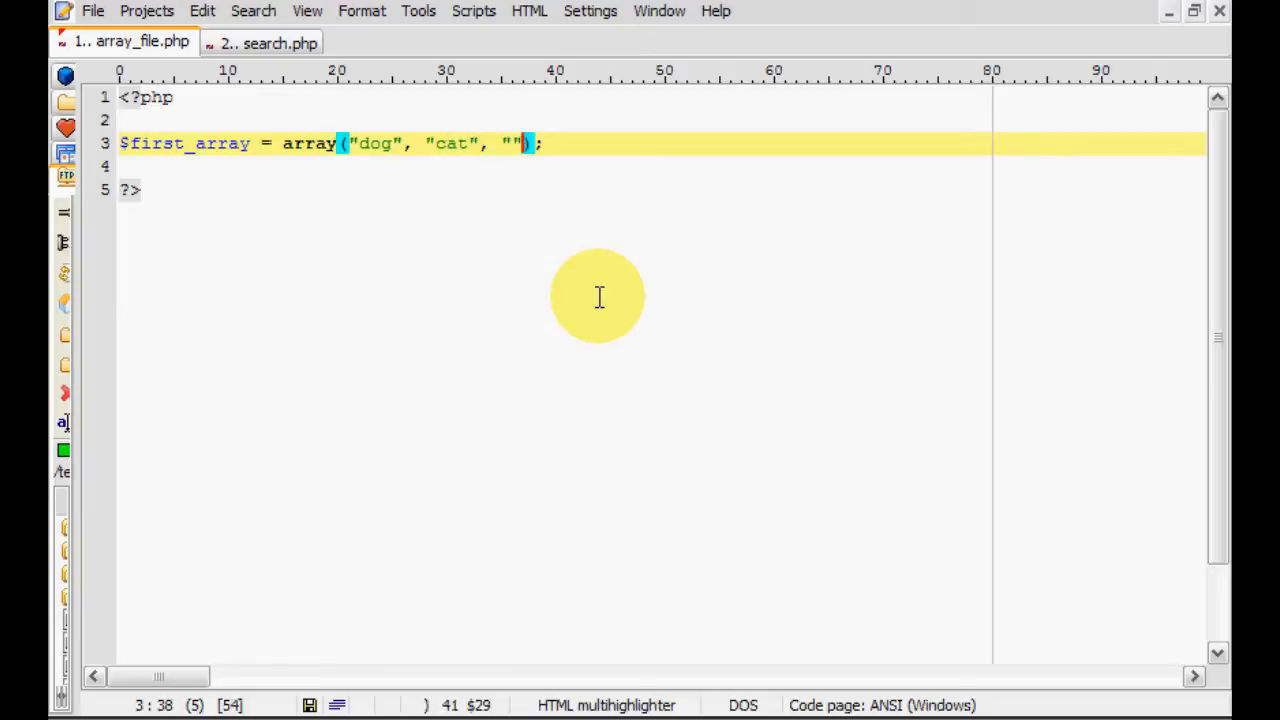
pyautogui.write('hors')
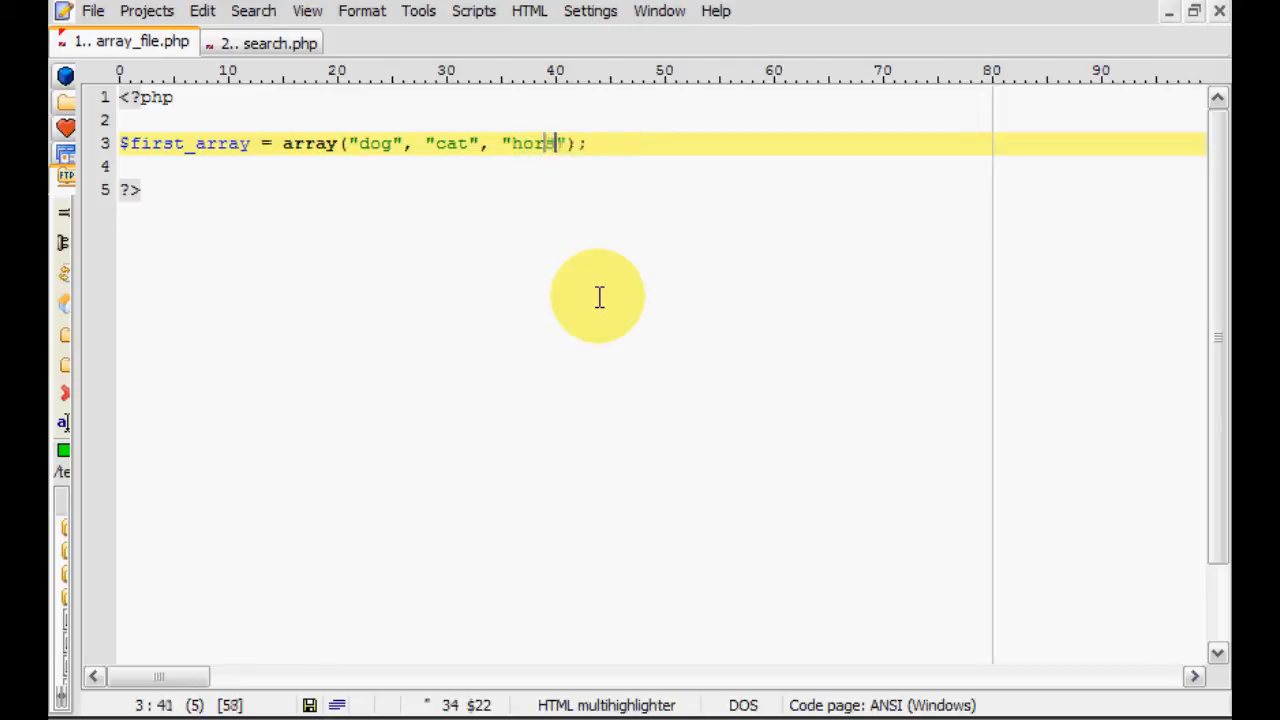
pyautogui.write('e,')
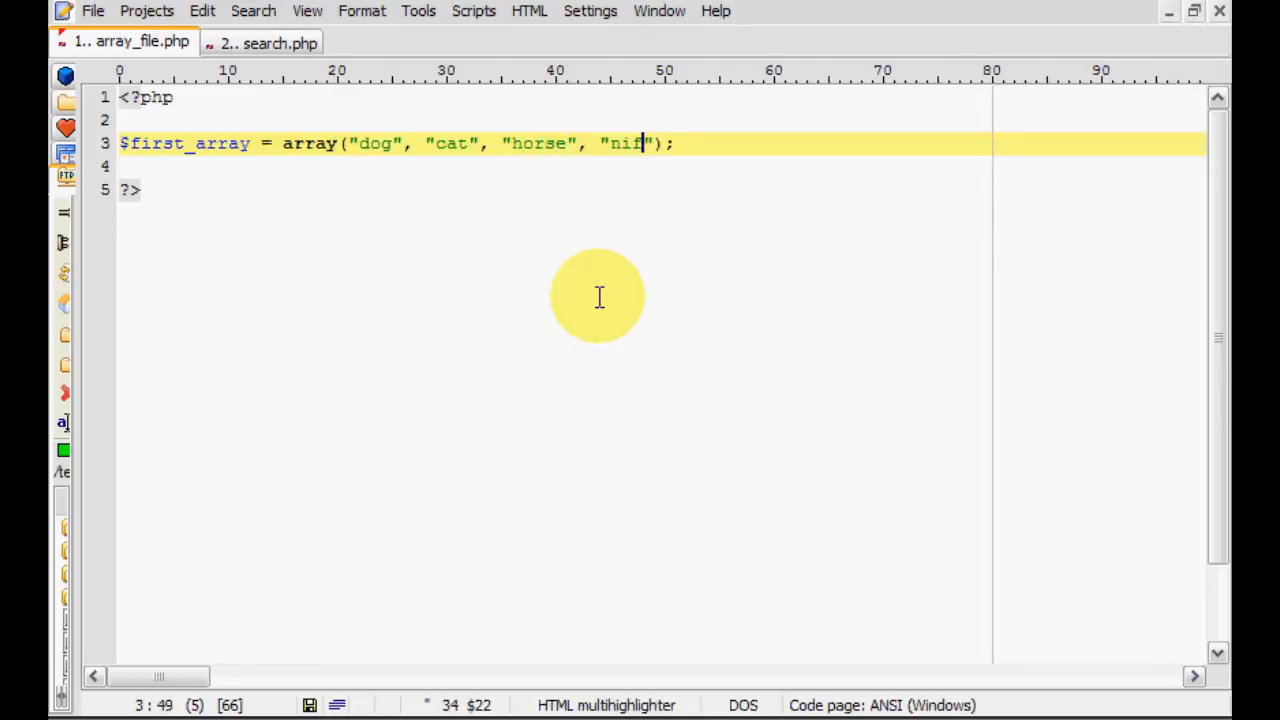
pyautogui.write('fler')
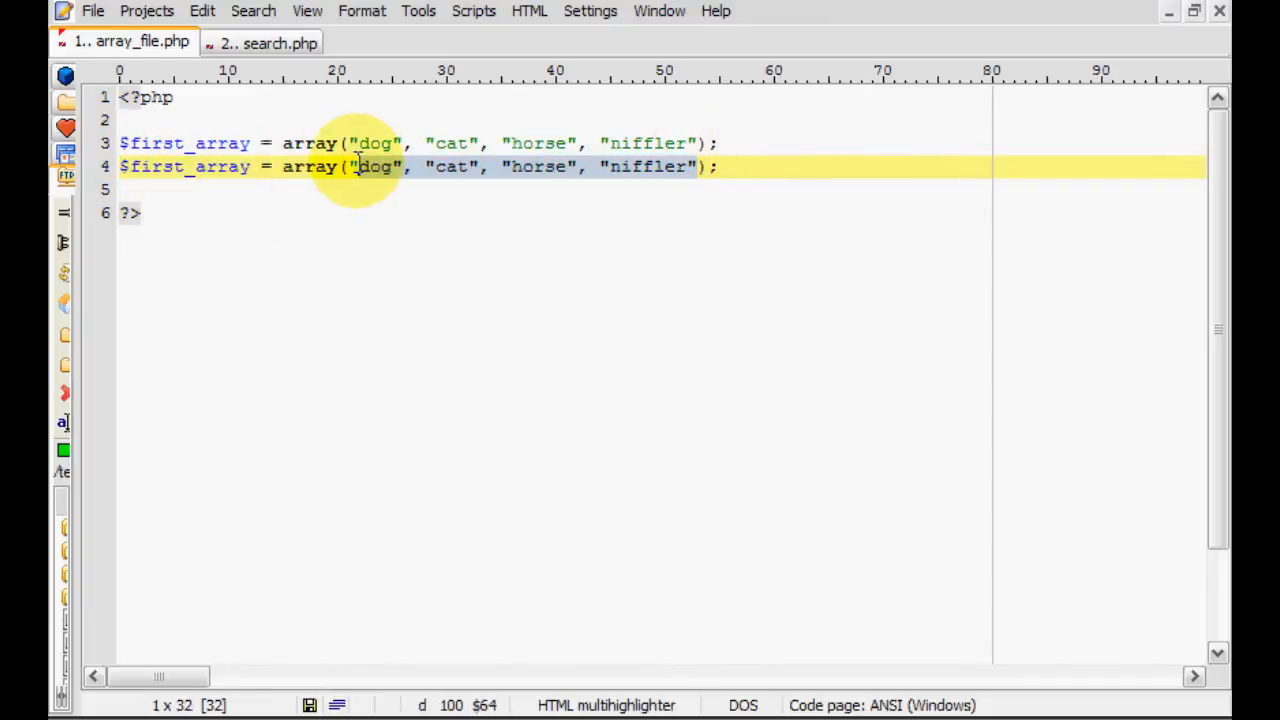
# Replace the duplicated line's values with array(0 => "dog").
pyautogui.press('Delete')
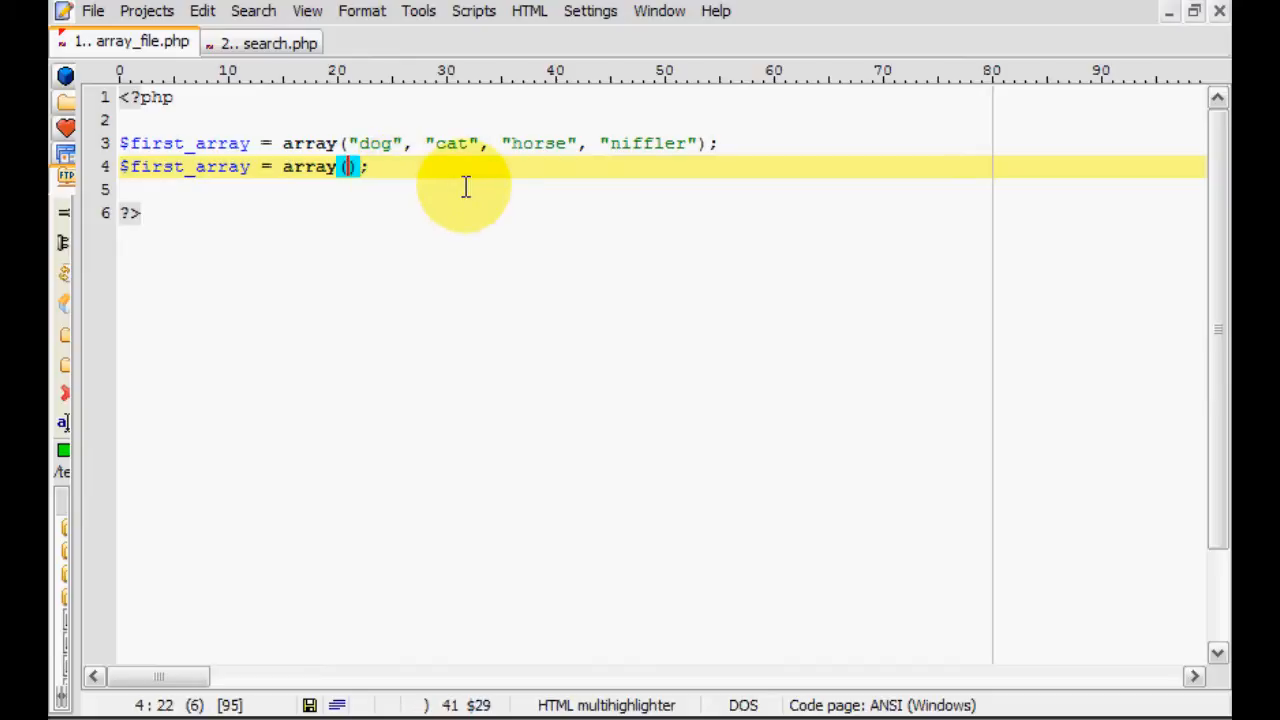
pyautogui.write('0 =>')
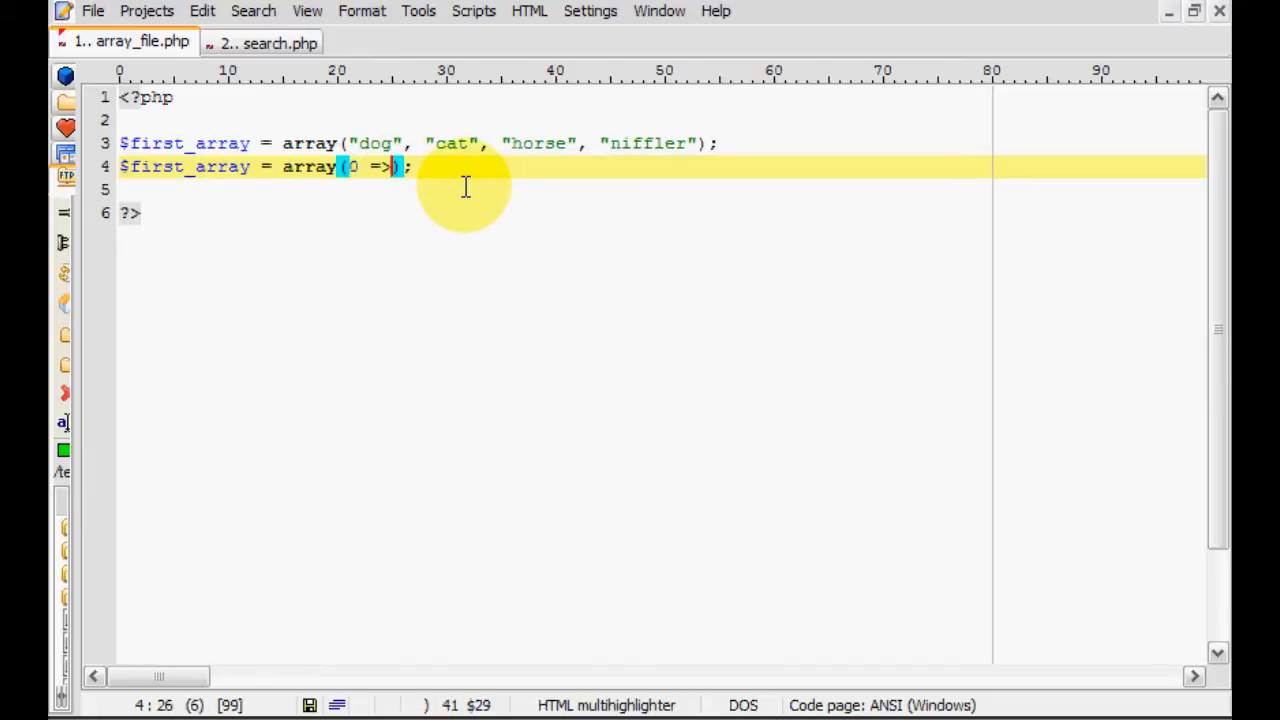
pyautogui.write('""')
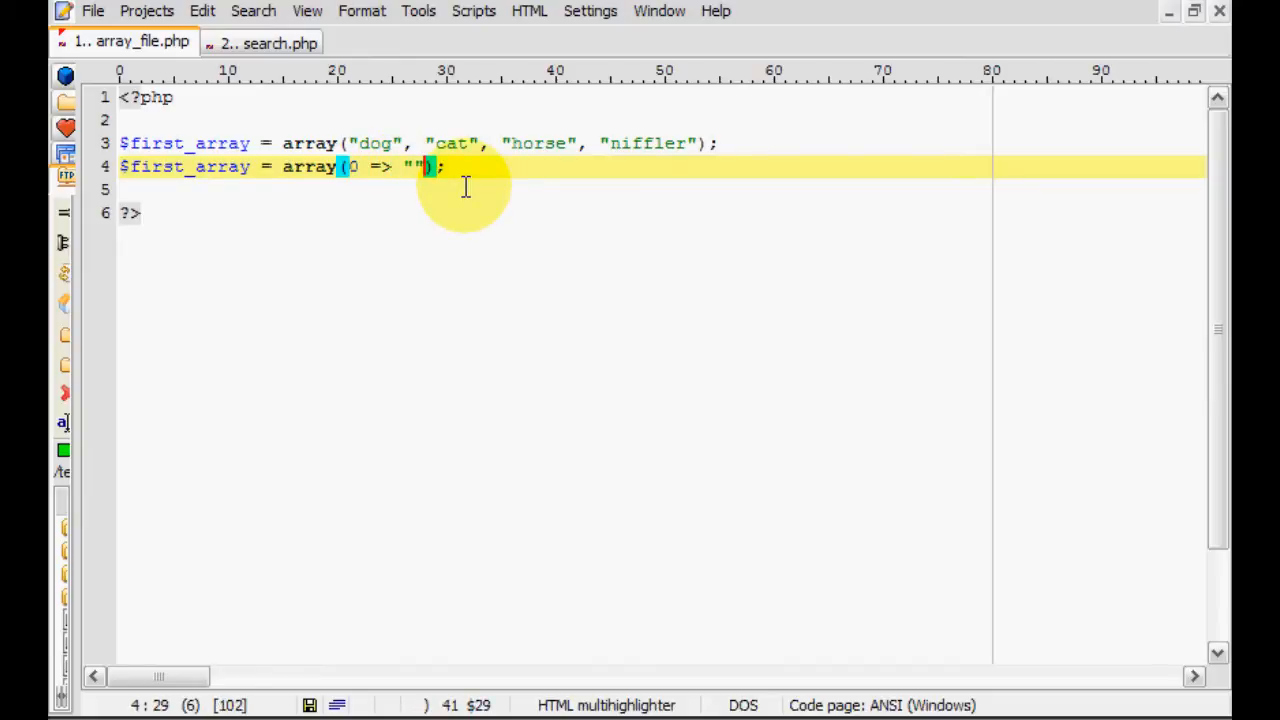
pyautogui.write('dog')
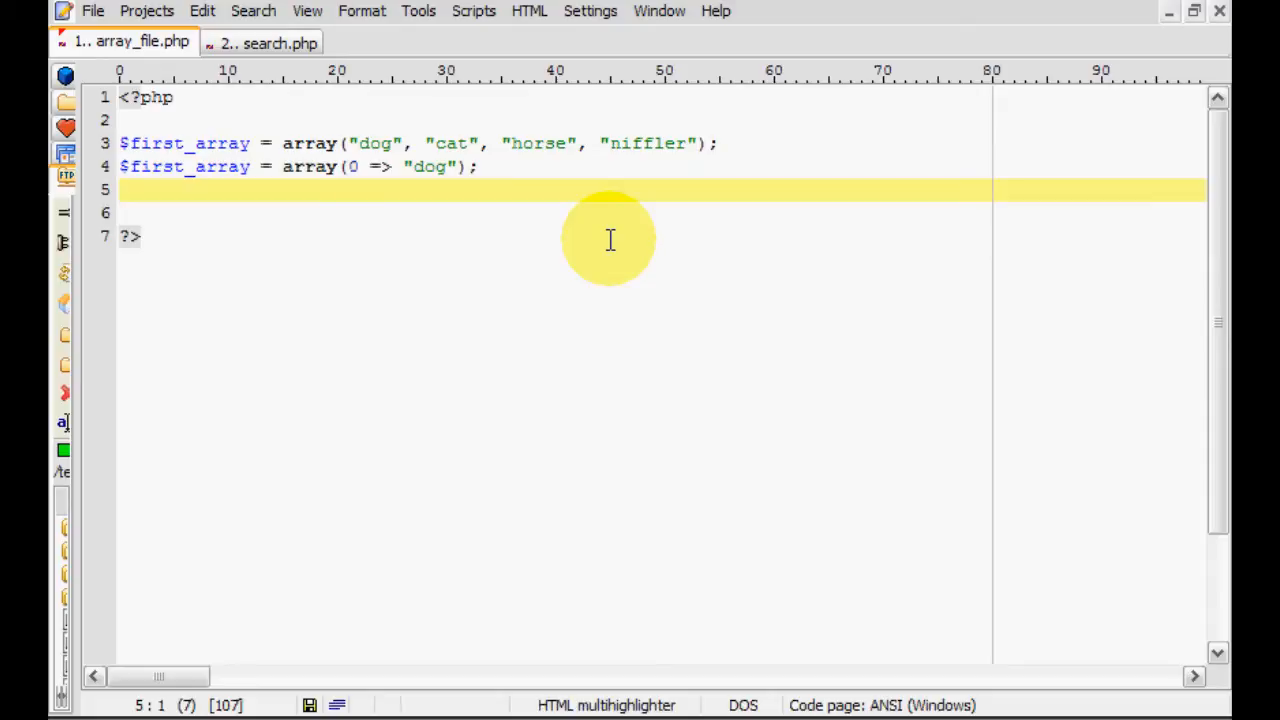
# Write the loop header foreach ($first_array as $value).
pyautogui.write('foreach')
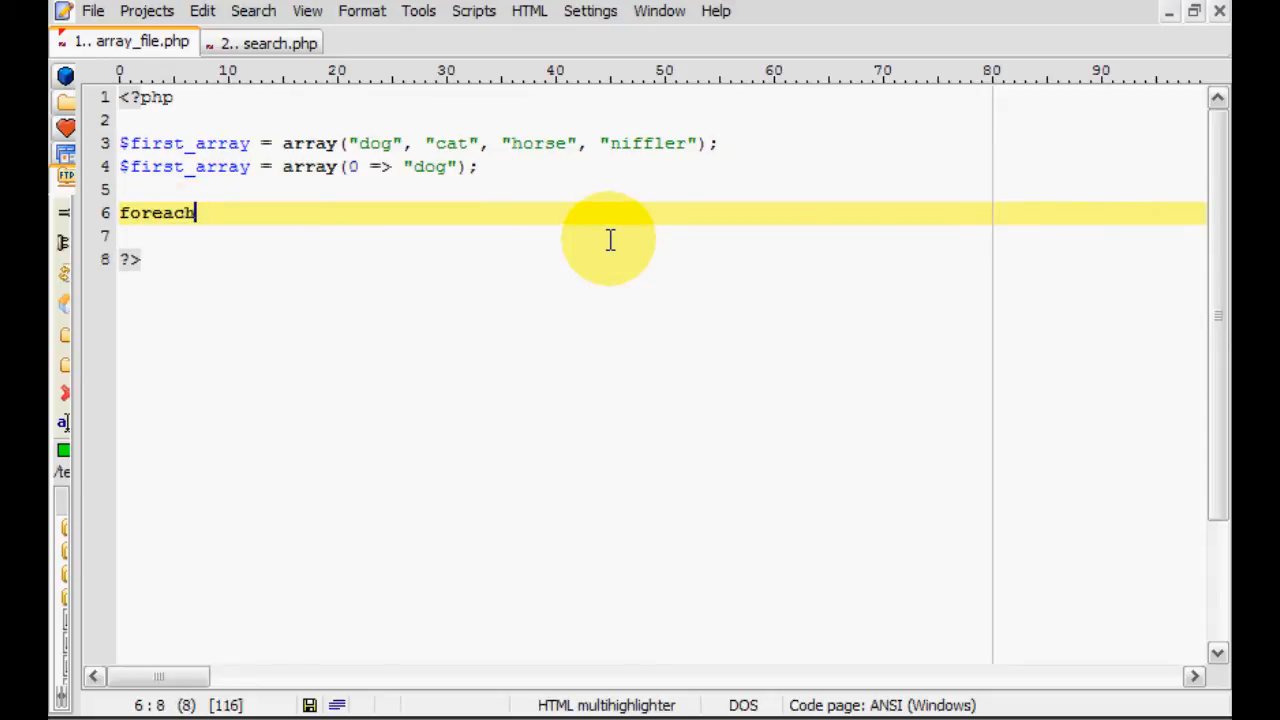
pyautogui.write('()')
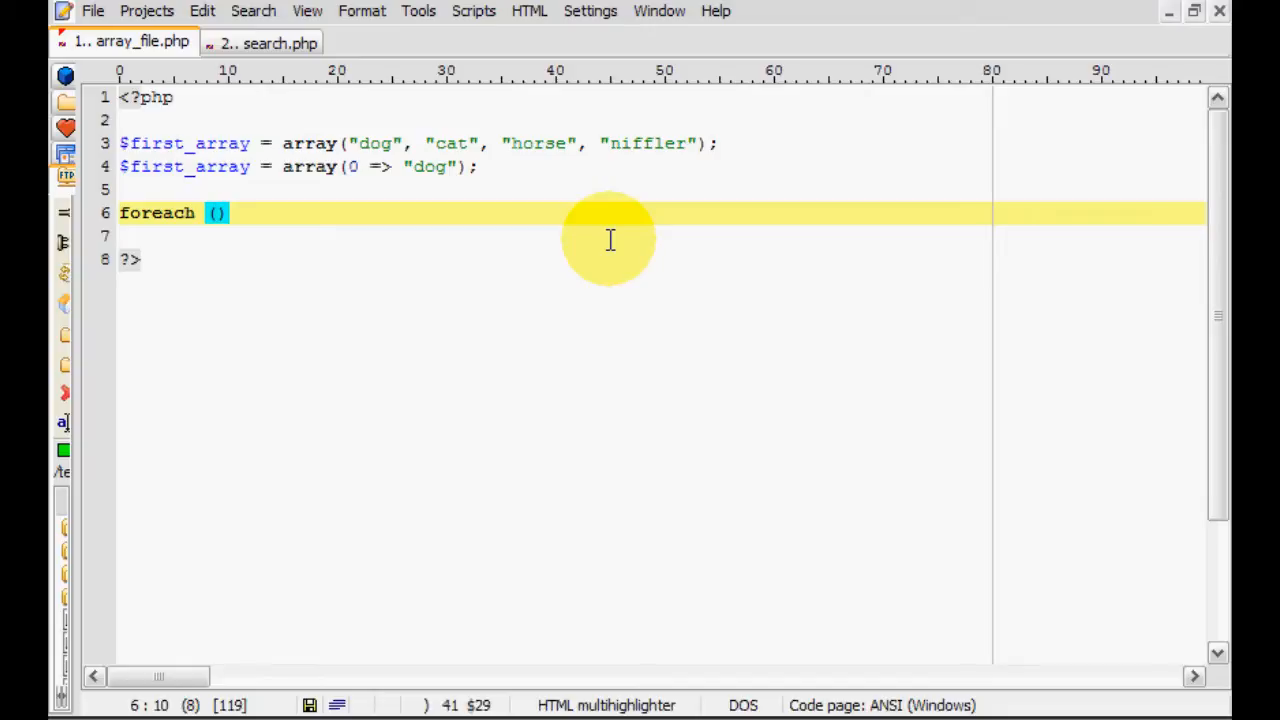
pyautogui.write('$ri')
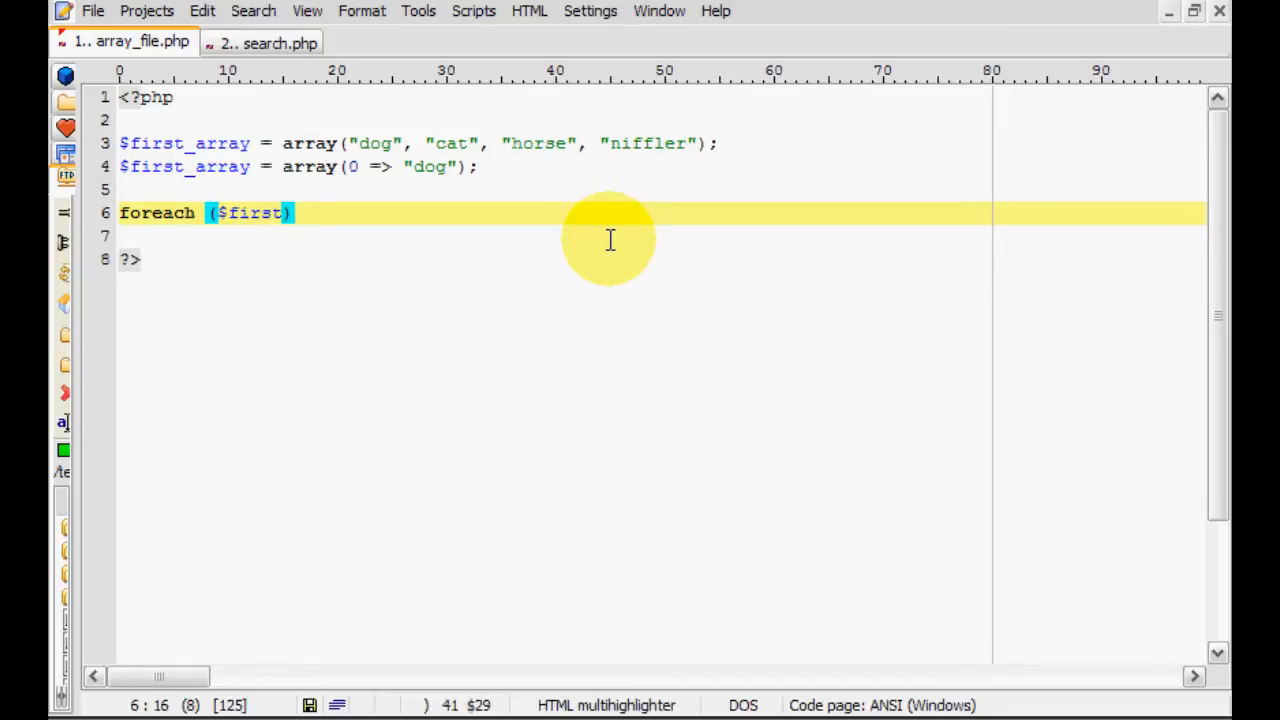
pyautogui.write('_array')
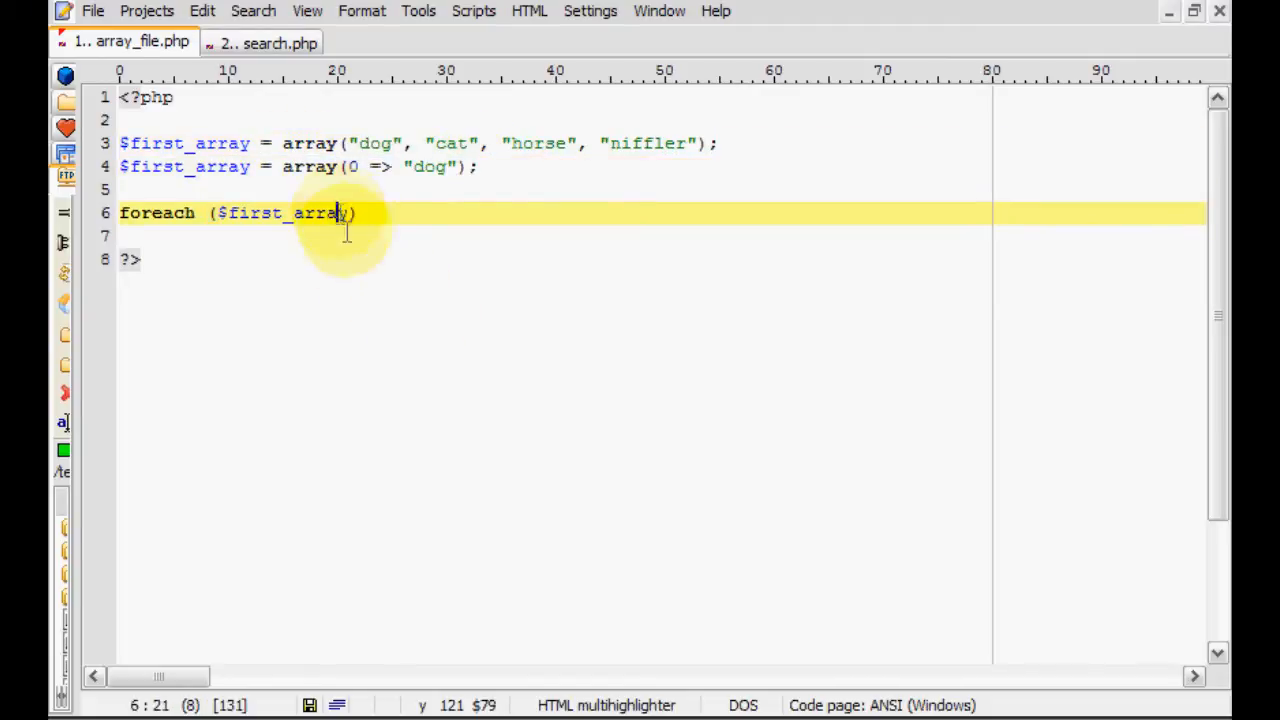
pyautogui.write('as $vlau')
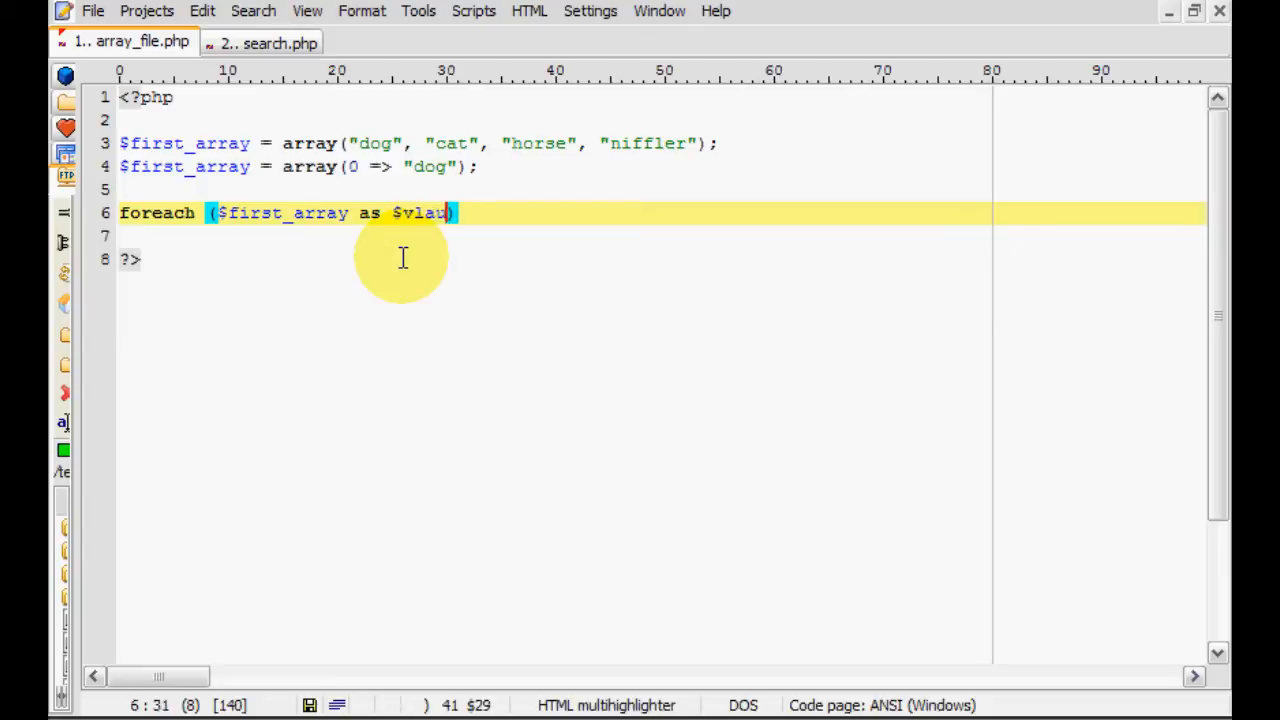
# Add an empty curly-brace block for the loop body below the header.
pyautogui.press('BackSpace')
pyautogui.write('alue')
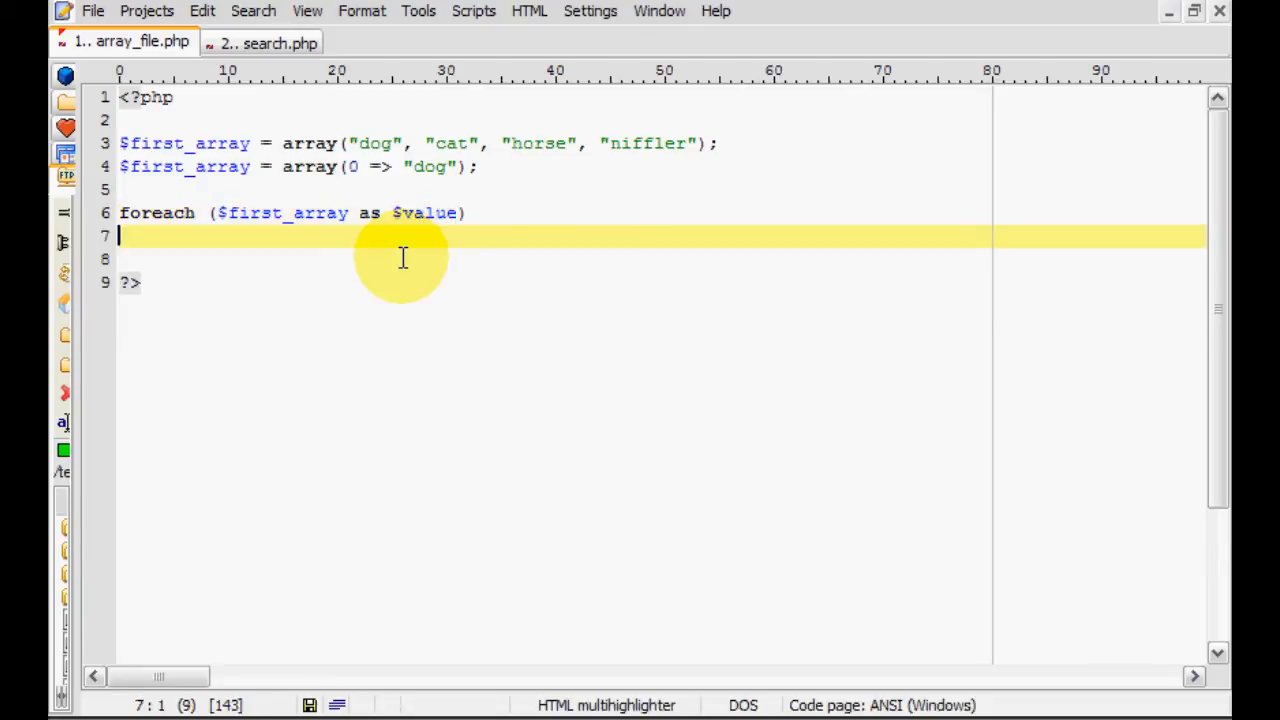
pyautogui.write('{')
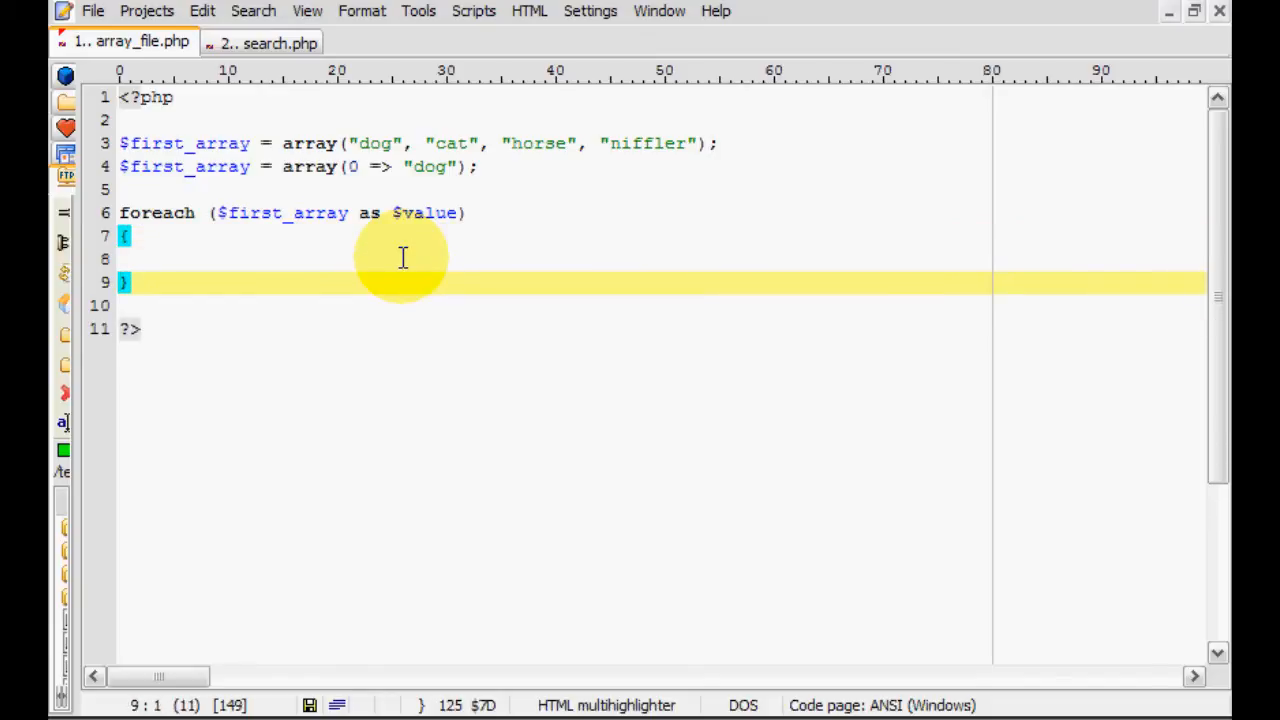
pyautogui.press('Enter')
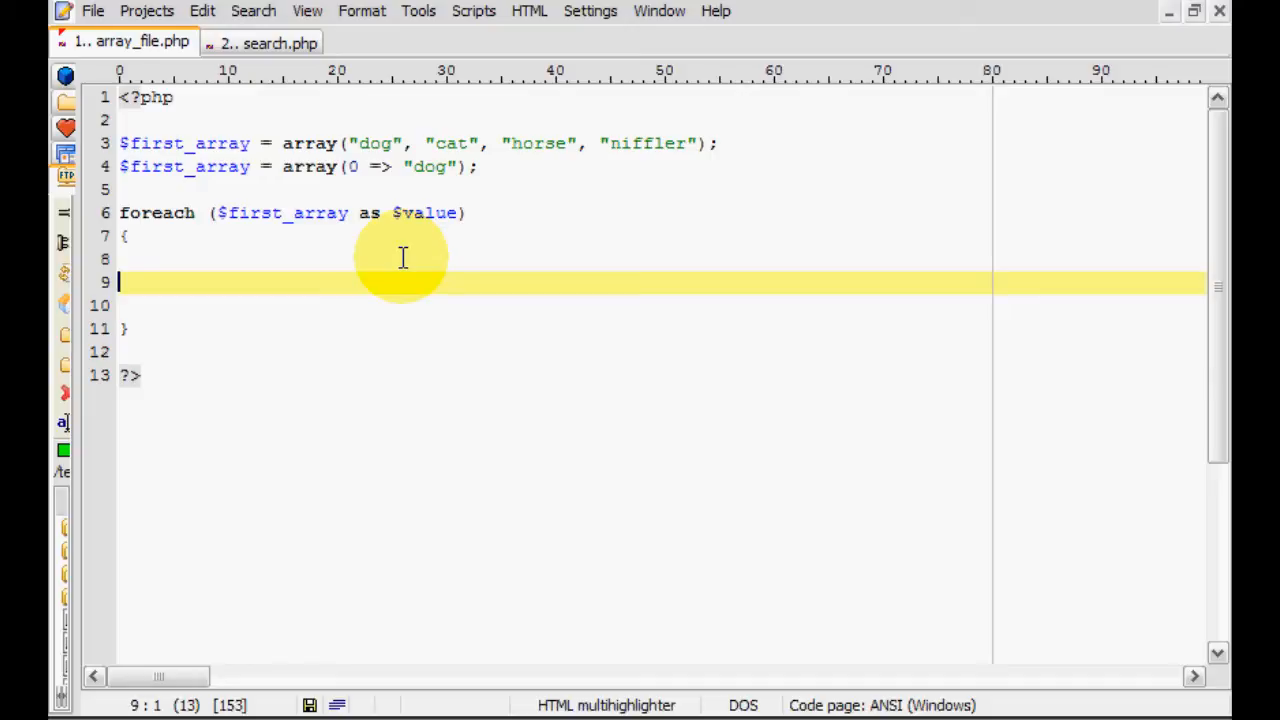
# Write the array_push(); call skeleton inside the loop braces.
pyautogui.write('arr')
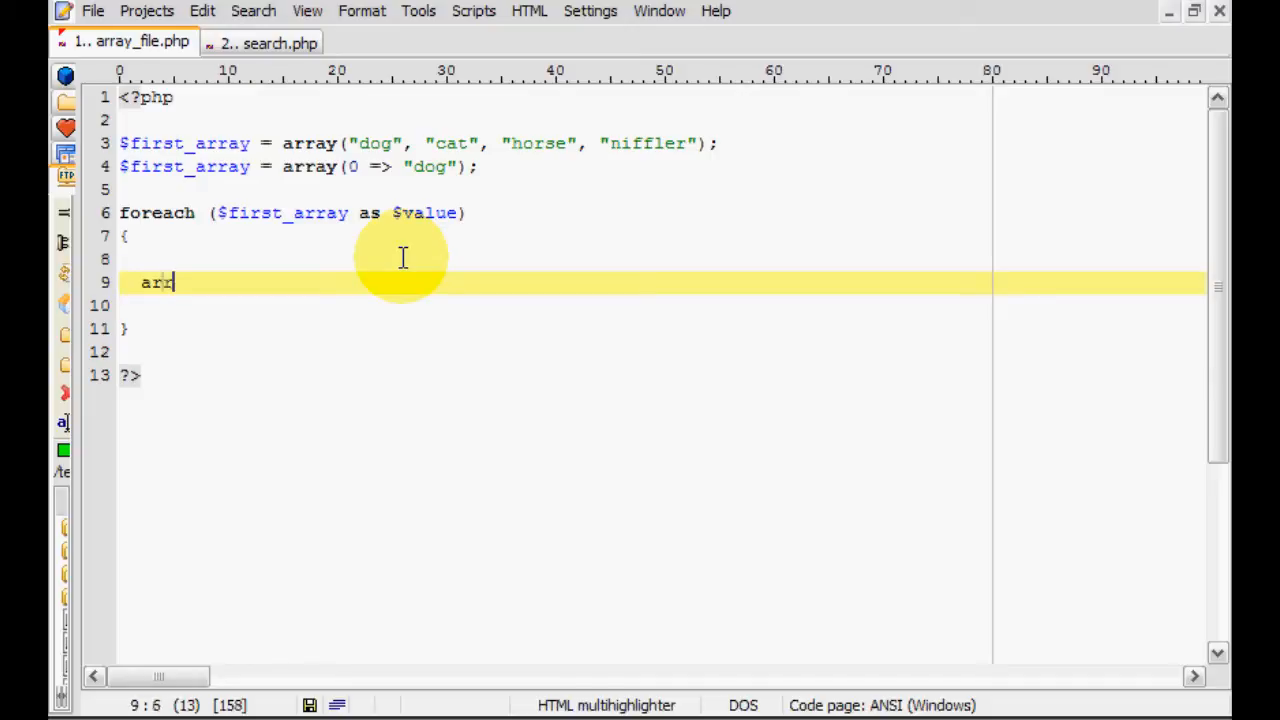
pyautogui.write('ay_')
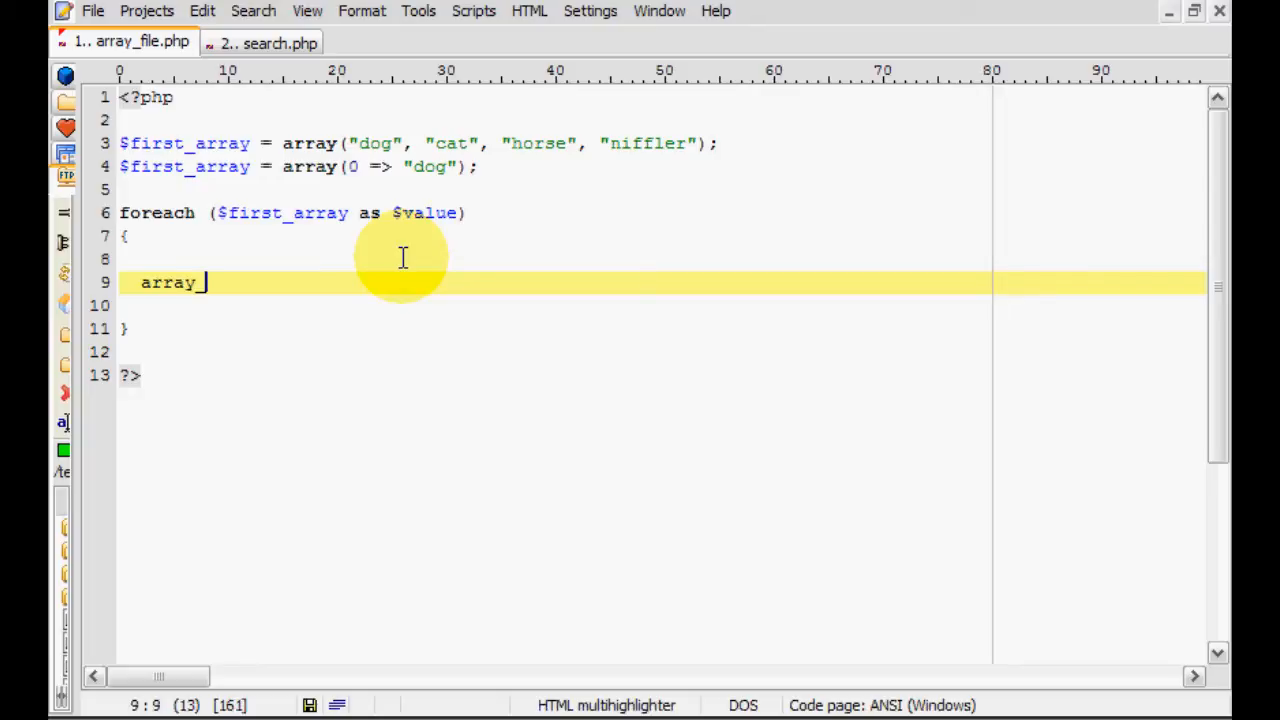
pyautogui.write('push')
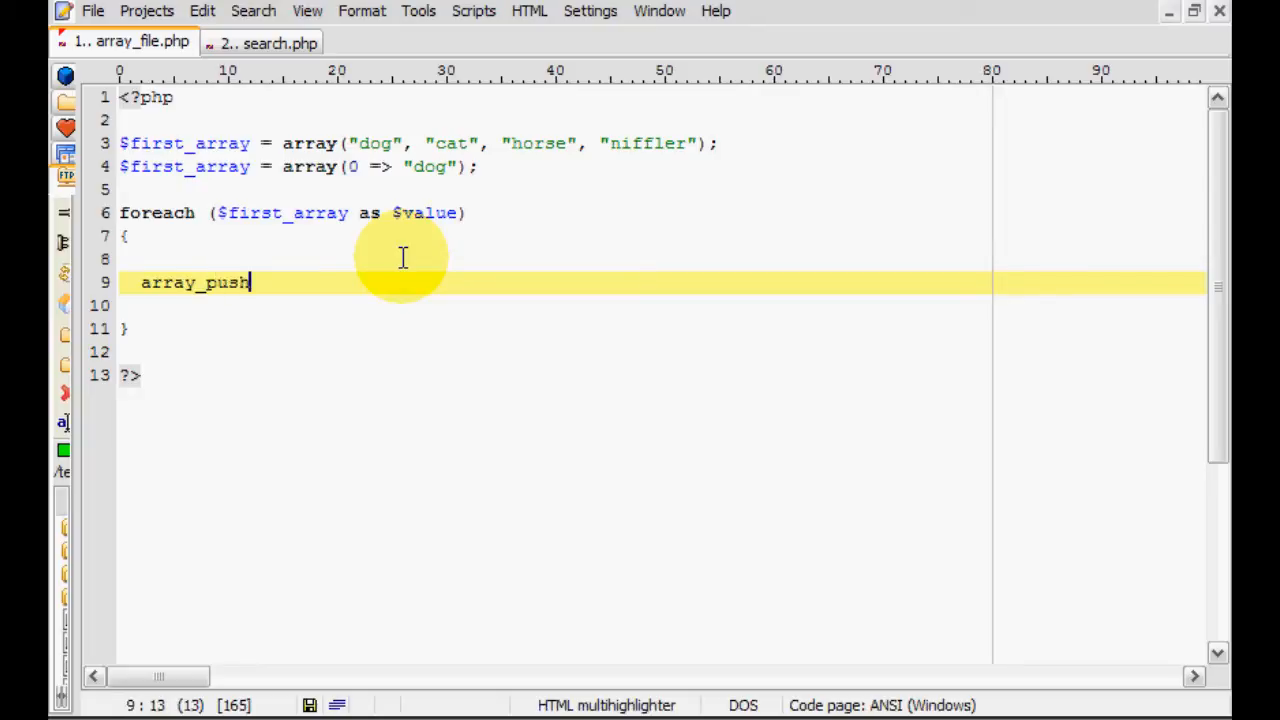
pyautogui.write('()')
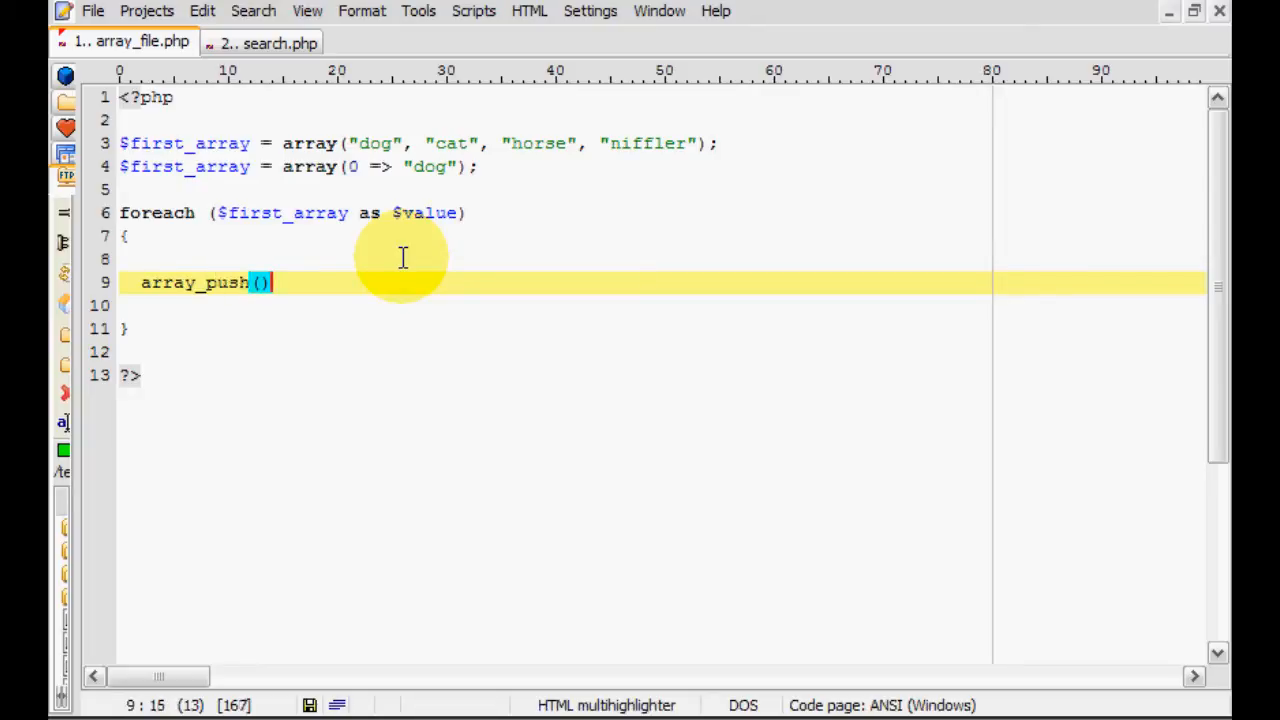
pyautogui.write(';')
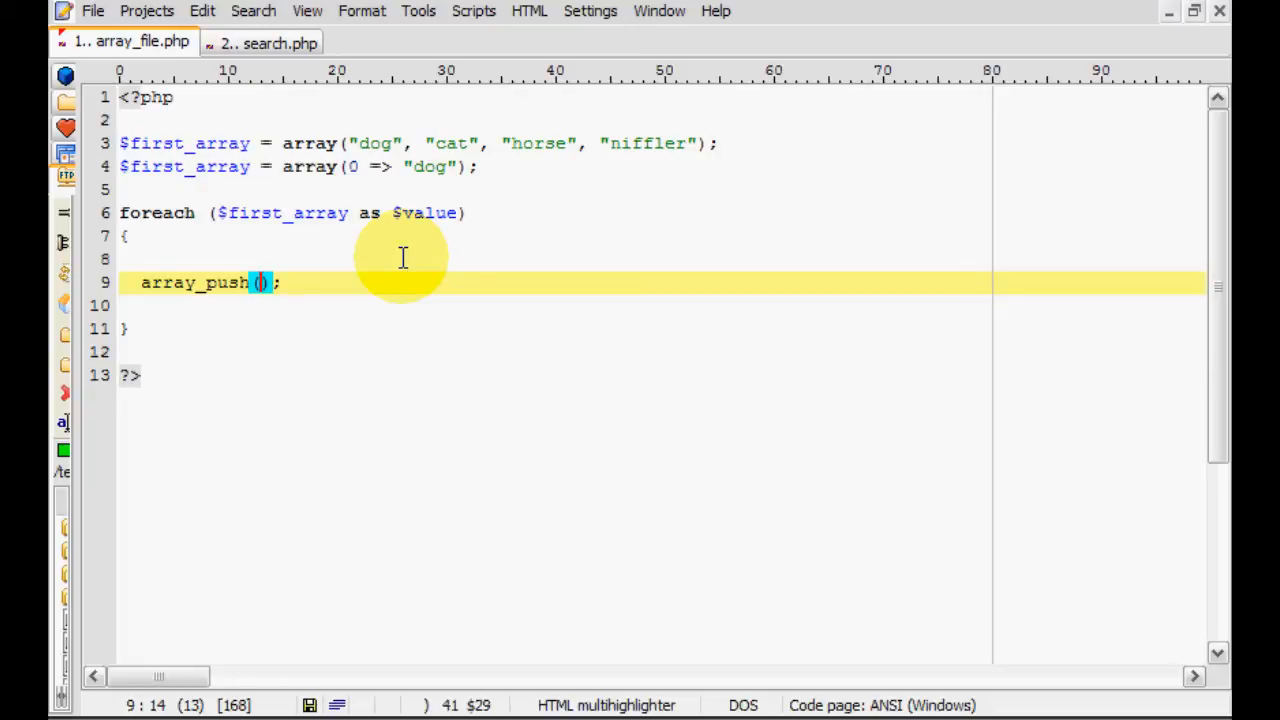
# Give array_push the arguments $second_array, $value.
pyautogui.write('$')
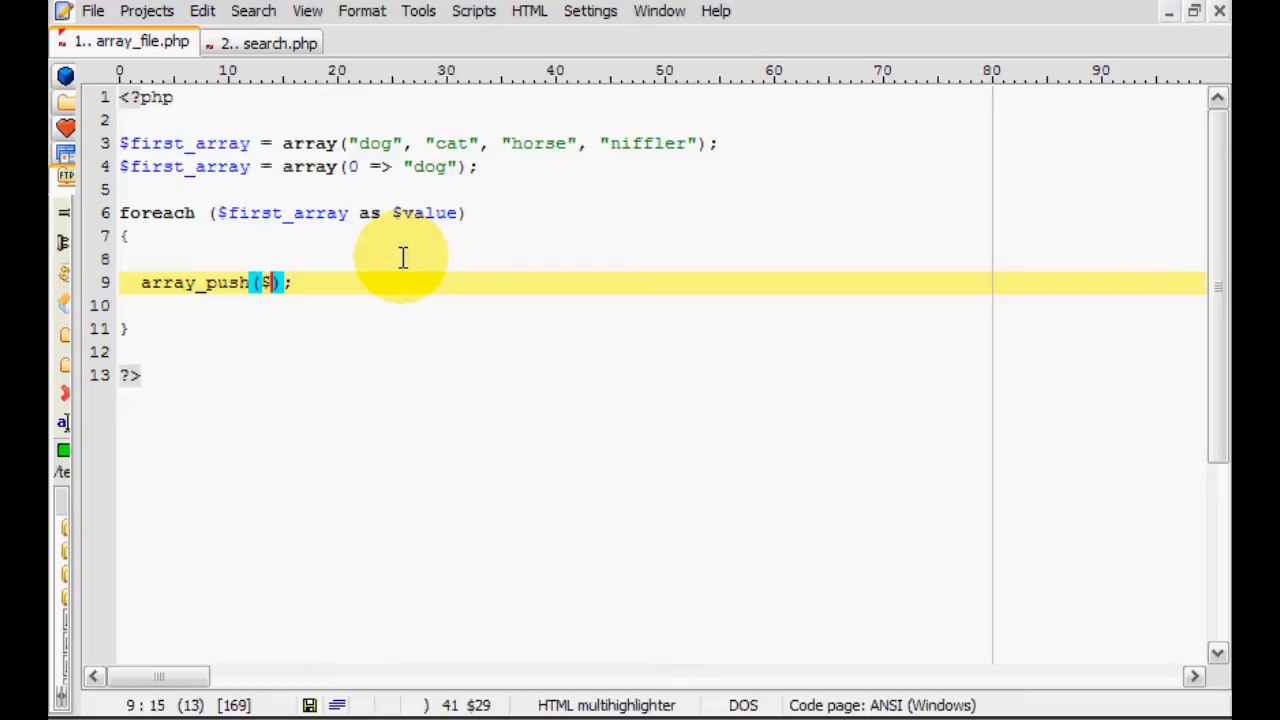
pyautogui.write('second')
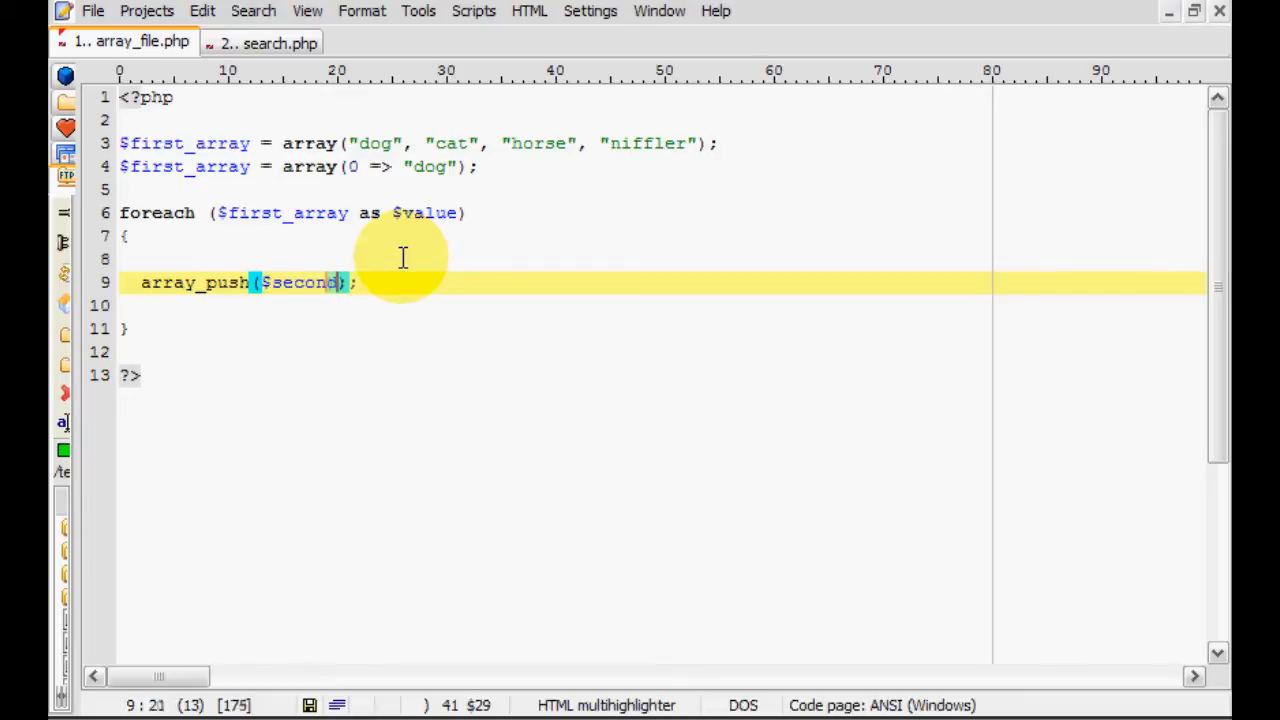
pyautogui.write('_array,')
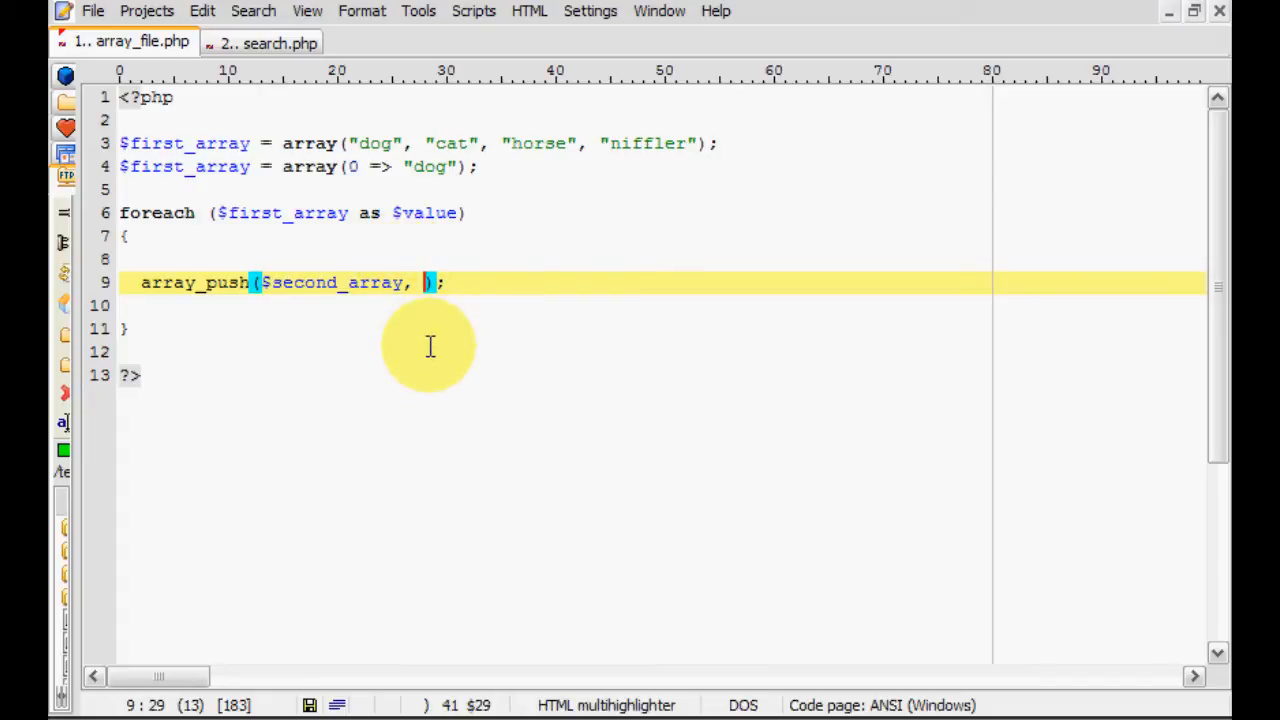
pyautogui.moveTo(476, 292)
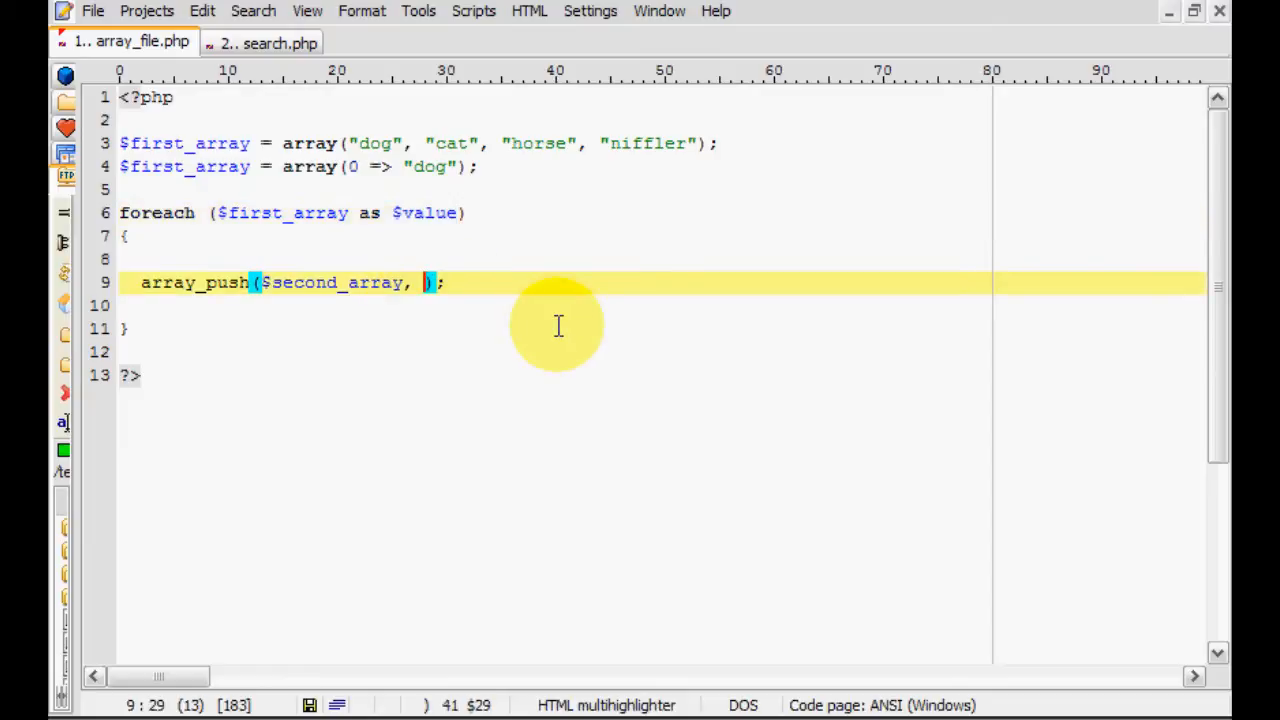
pyautogui.write('$vla')
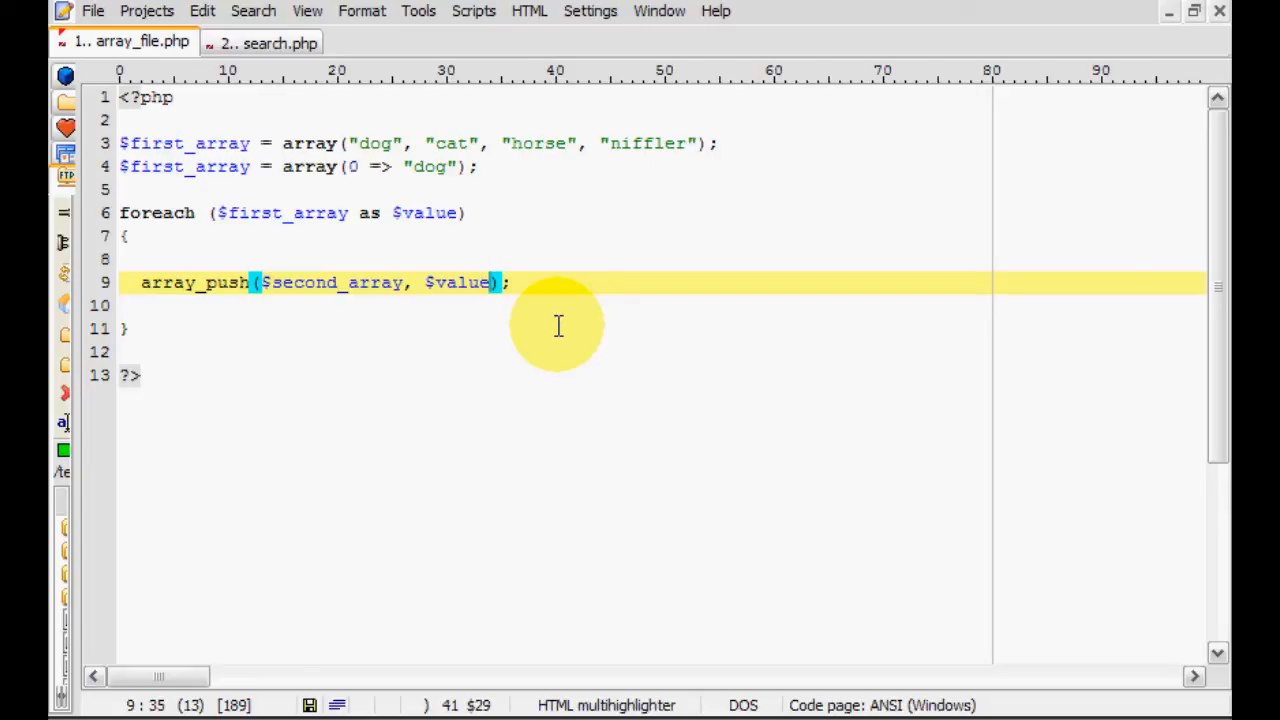
pyautogui.write(',')
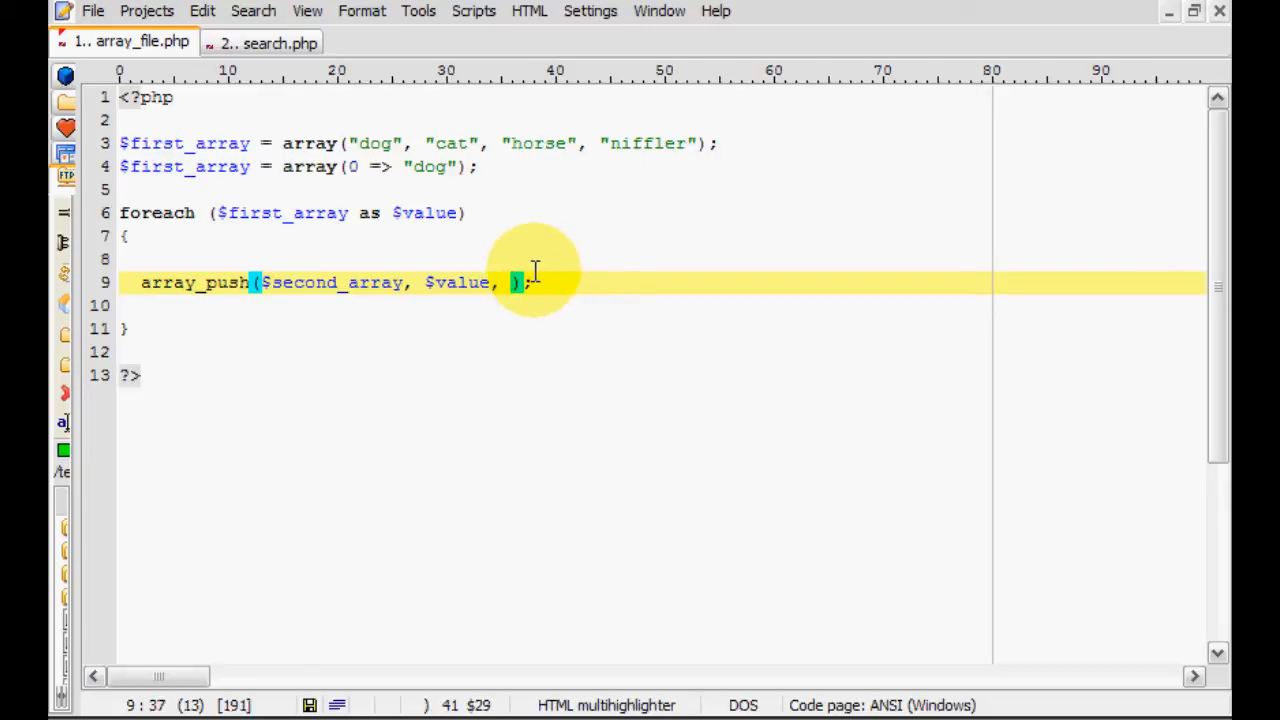
pyautogui.write('$v')
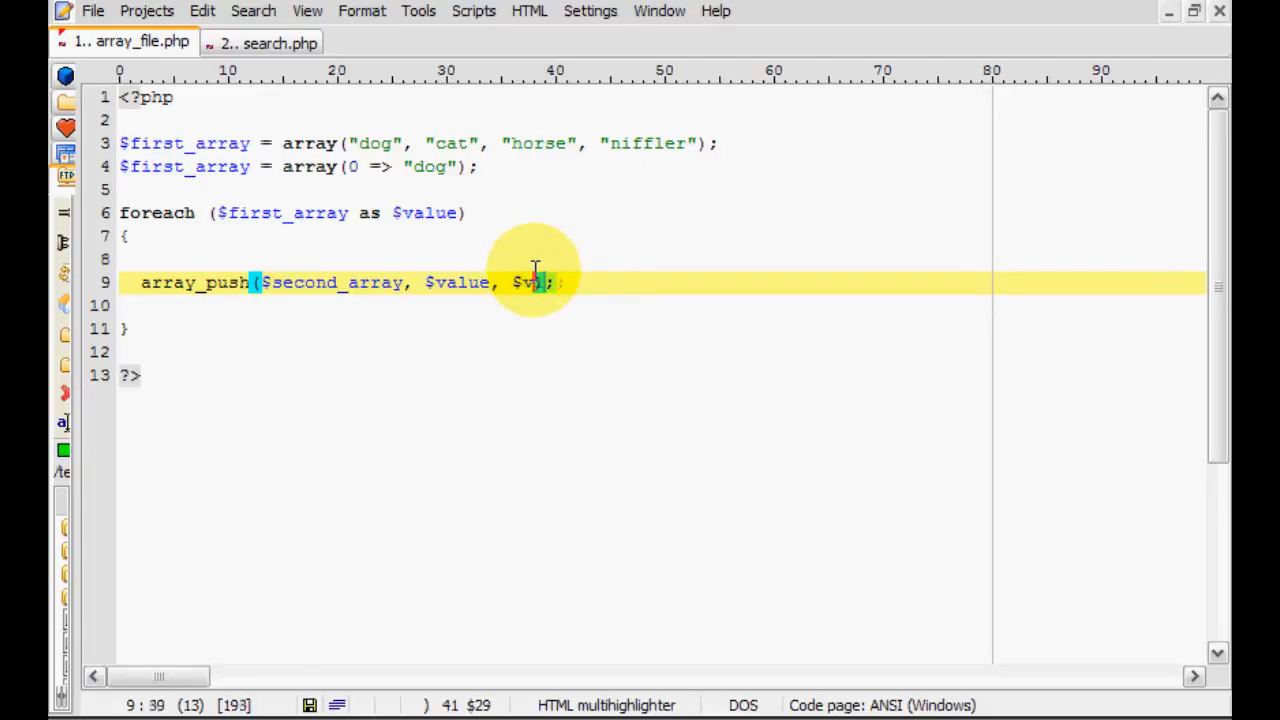
pyautogui.write('alue')
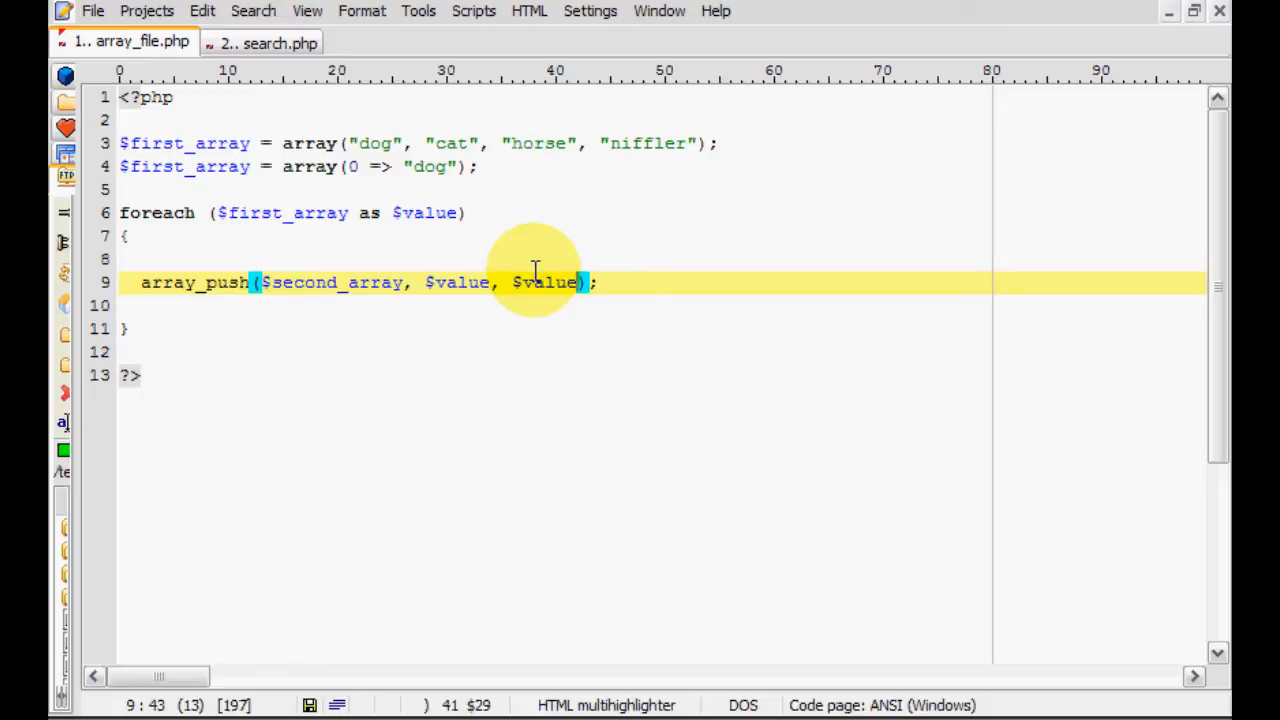
pyautogui.write('2')
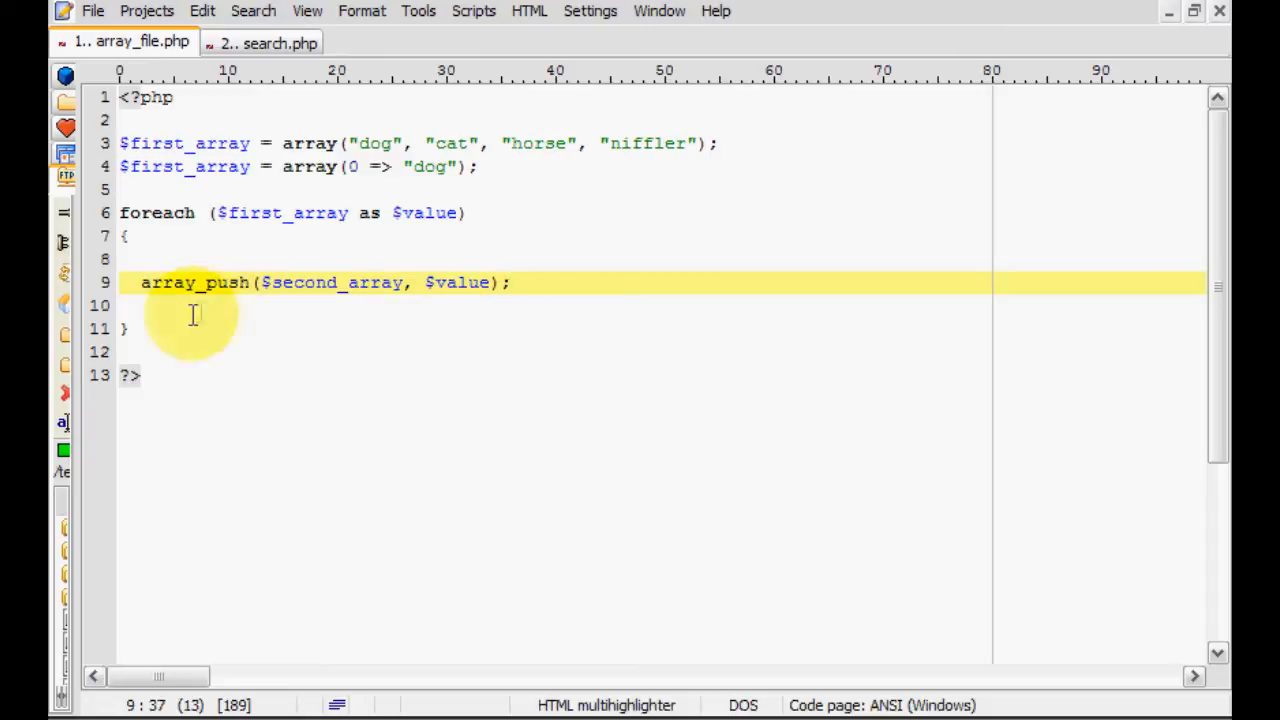
# Write print_r($second_array); after the loop's closing brace.
pyautogui.click(136, 328)
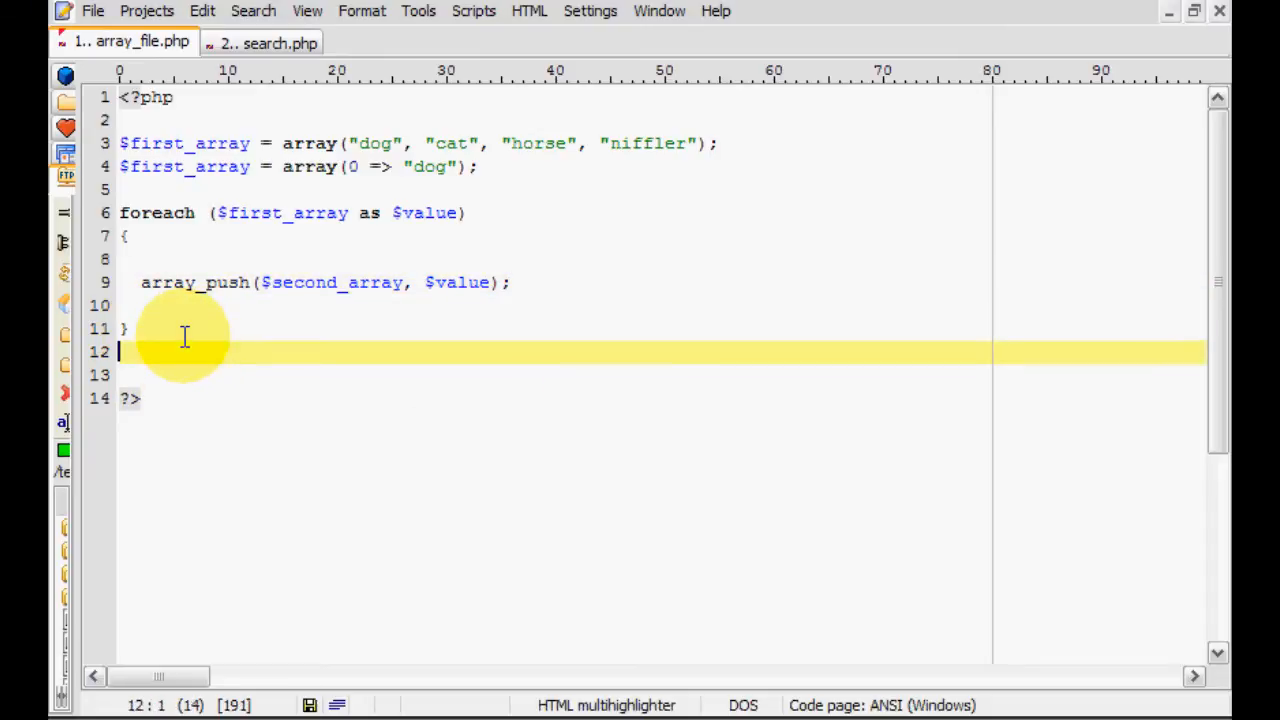
pyautogui.write('print')
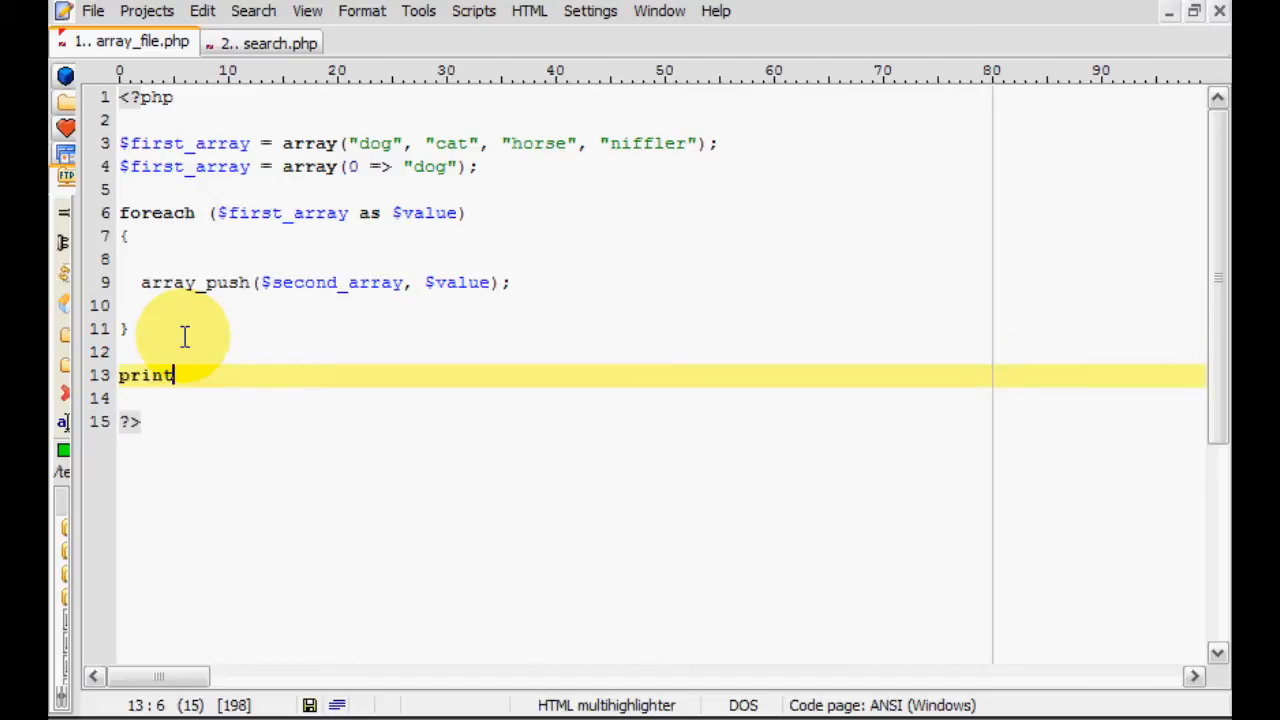
pyautogui.write('_r')
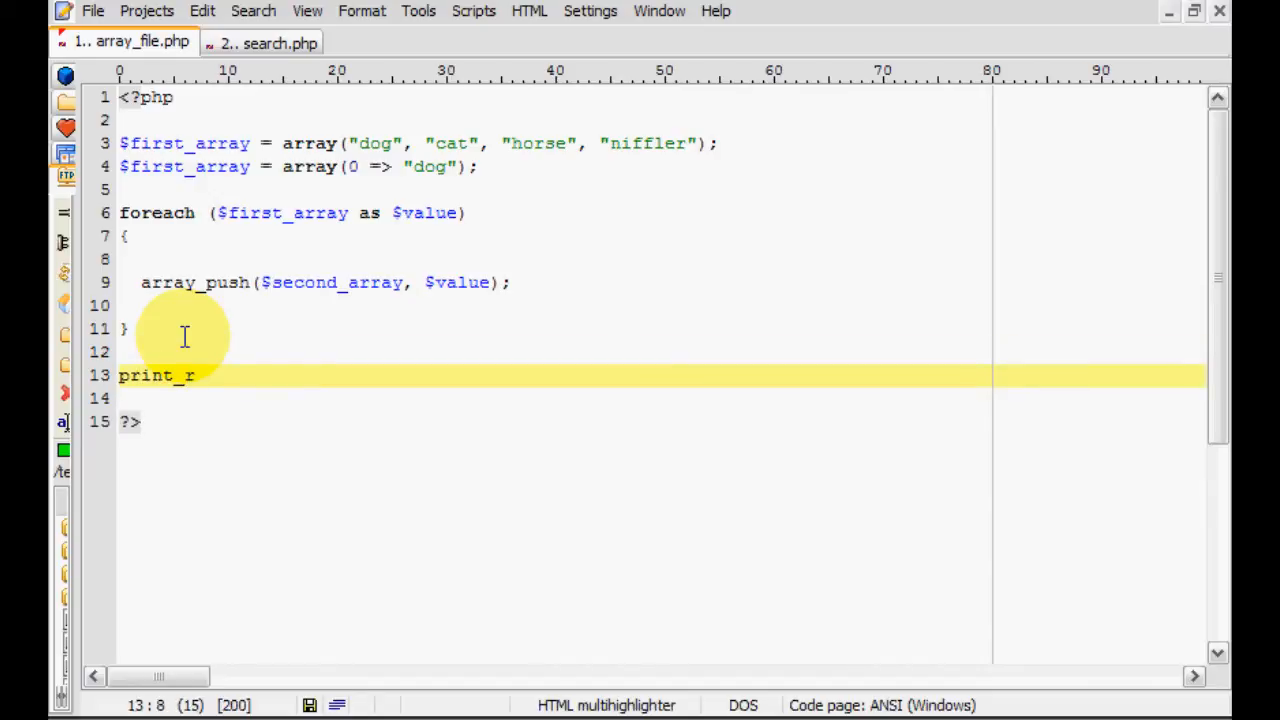
pyautogui.write('()')
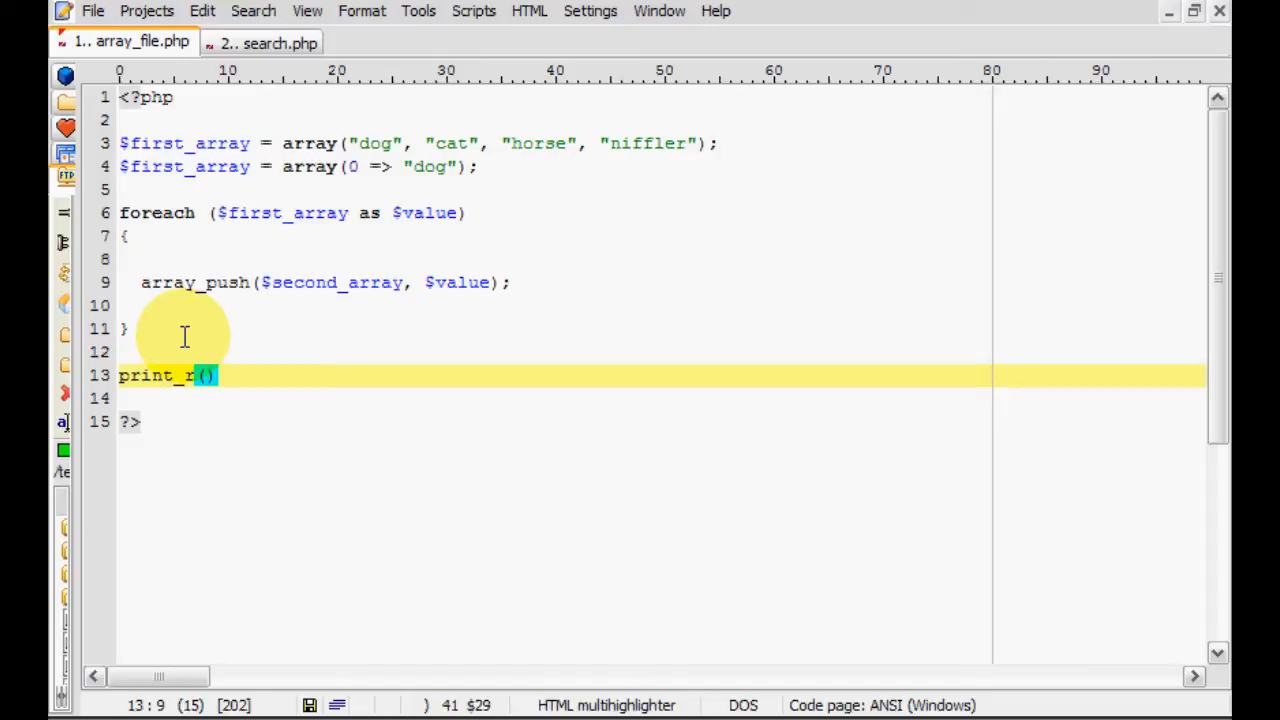
pyautogui.write('$second')
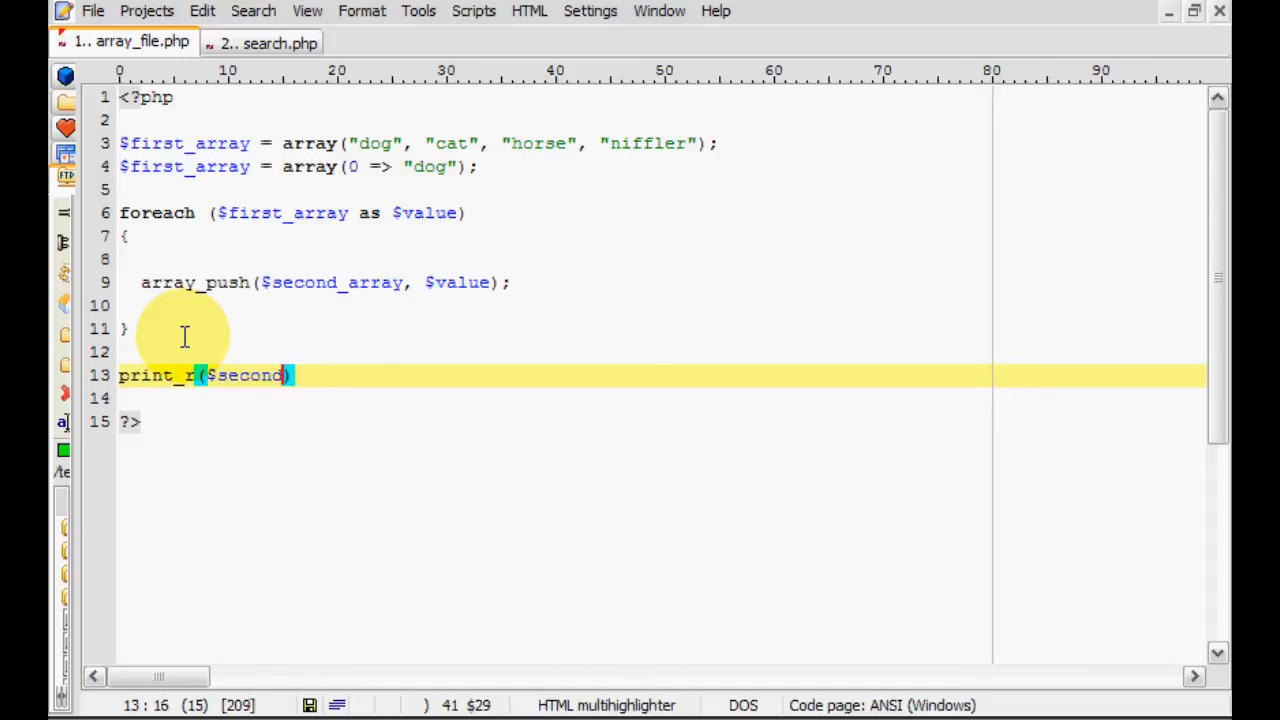
pyautogui.write('_array')
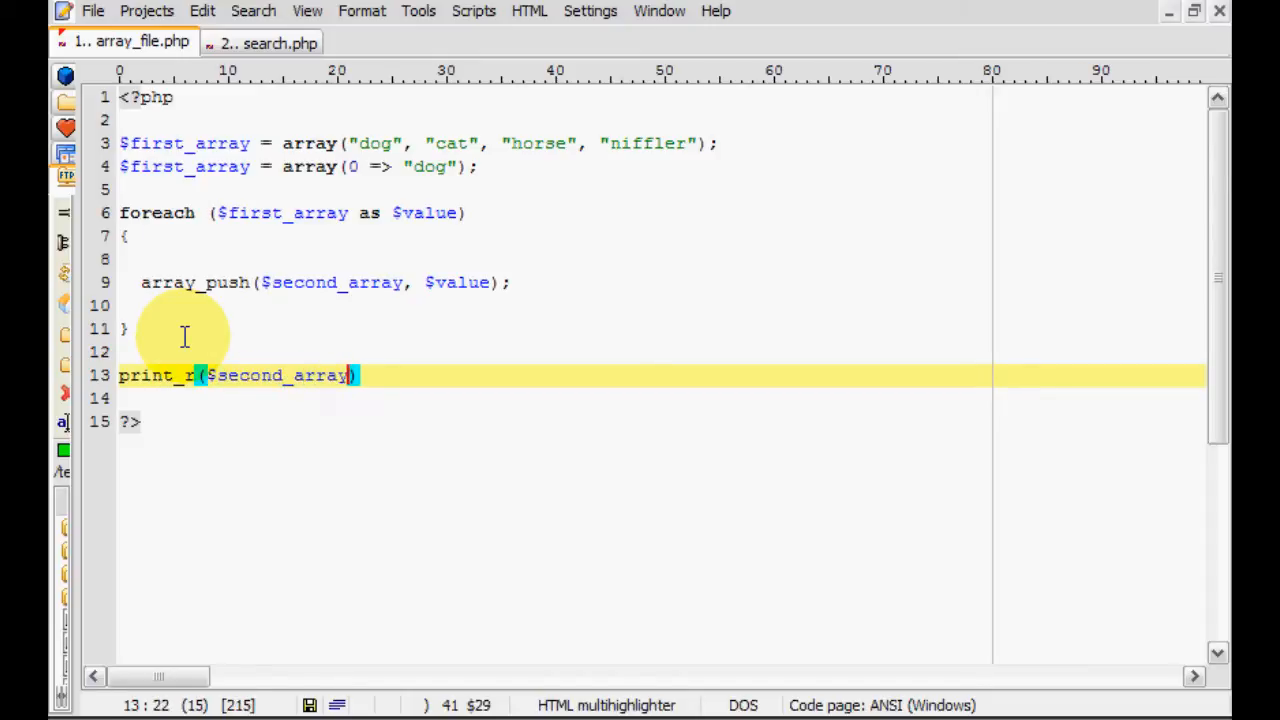
pyautogui.write(';')
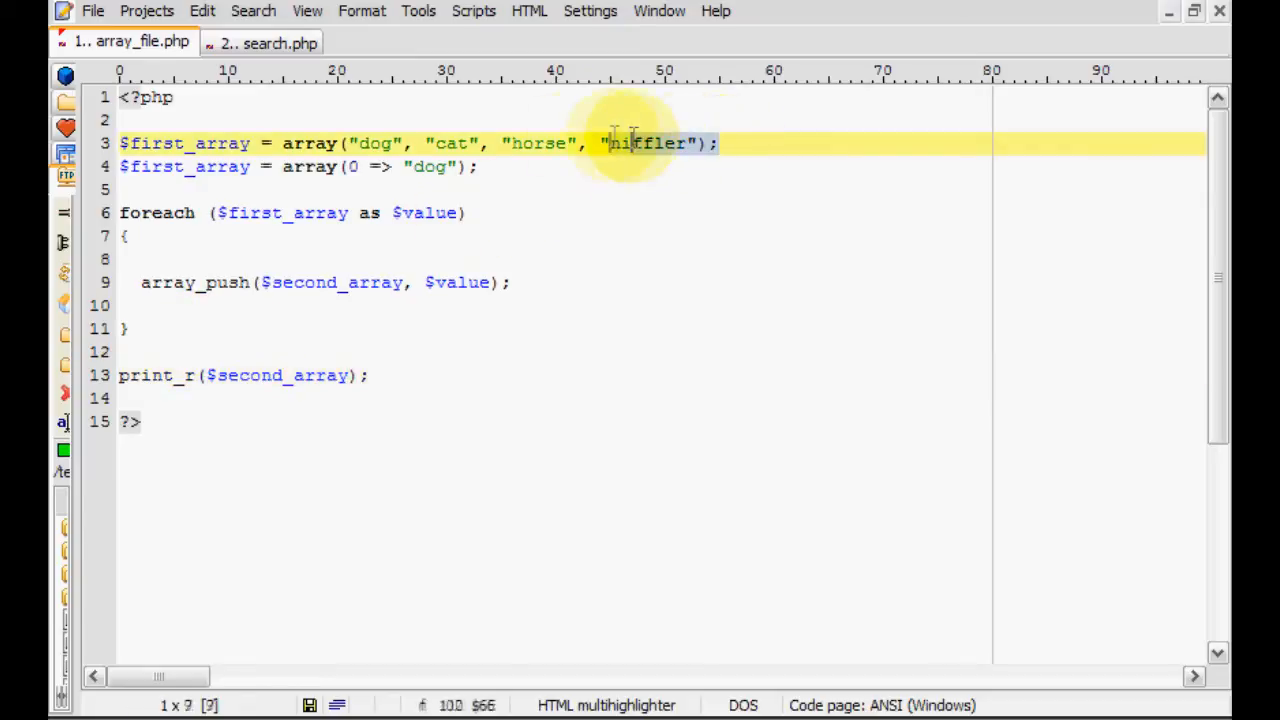
# Rename line 4's variable to $second_array so it starts holding "dog".
pyautogui.click(488, 166)
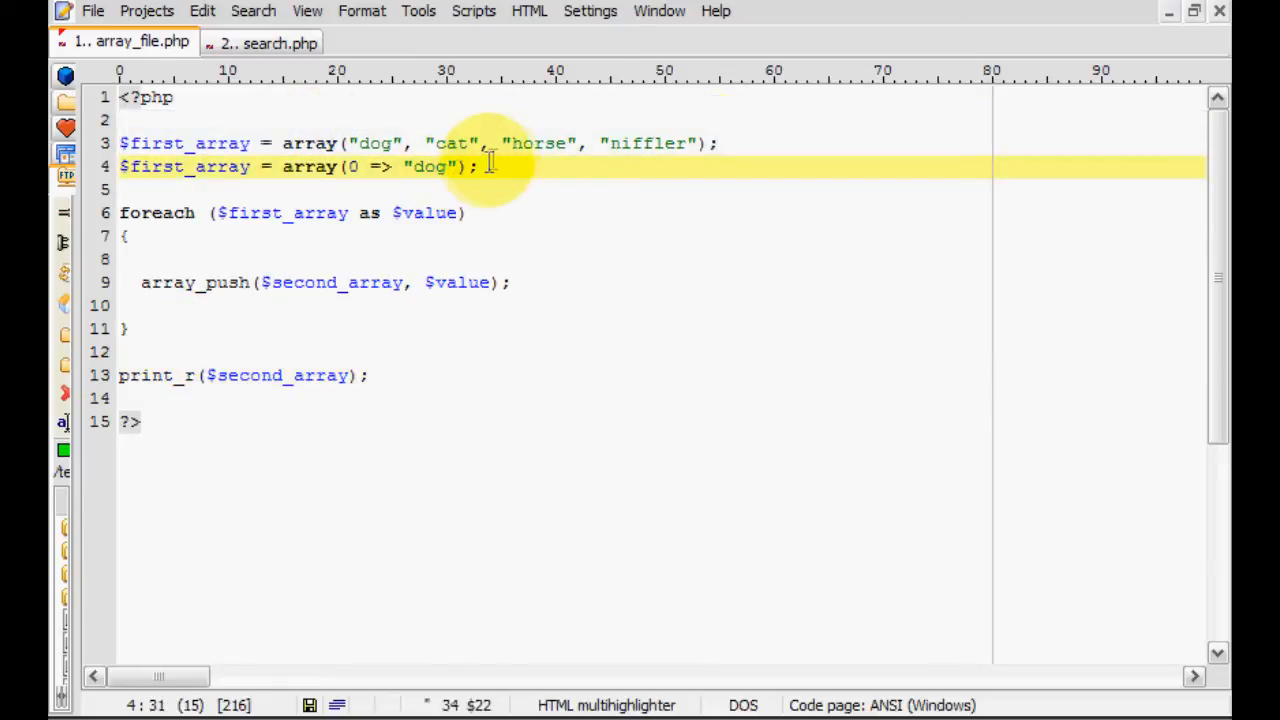
pyautogui.moveTo(308, 376)
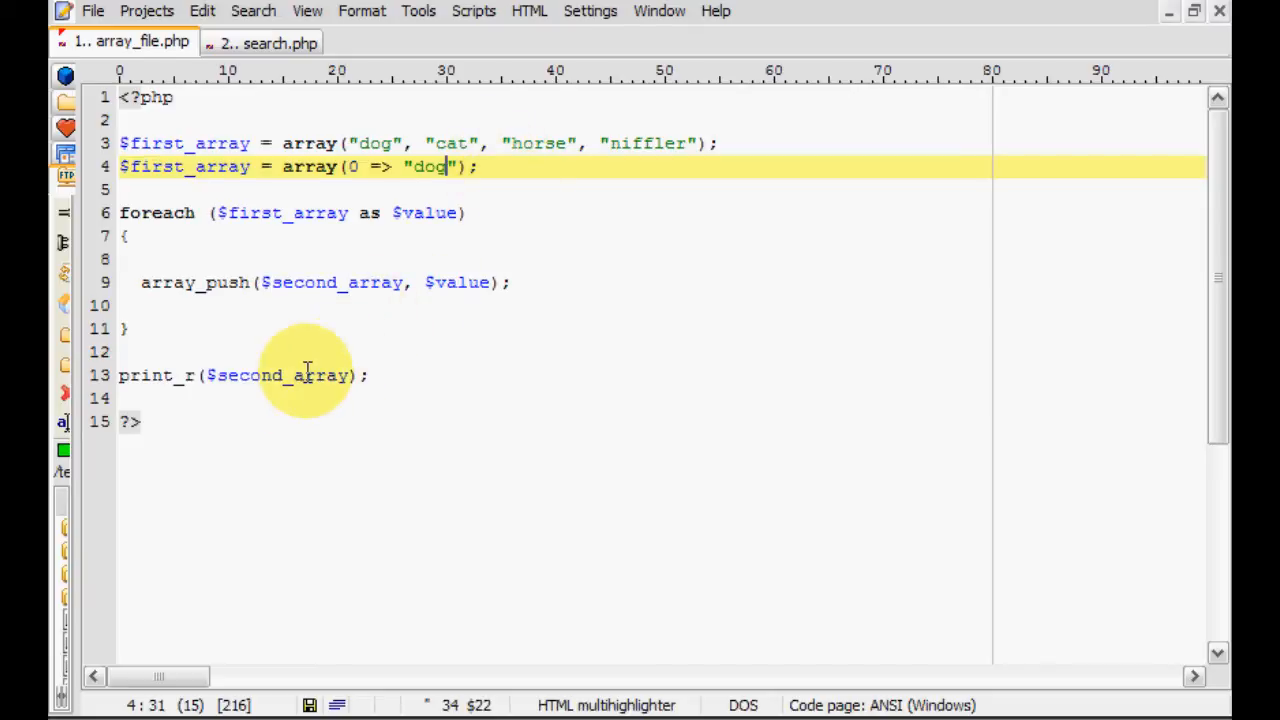
pyautogui.click(290, 376)
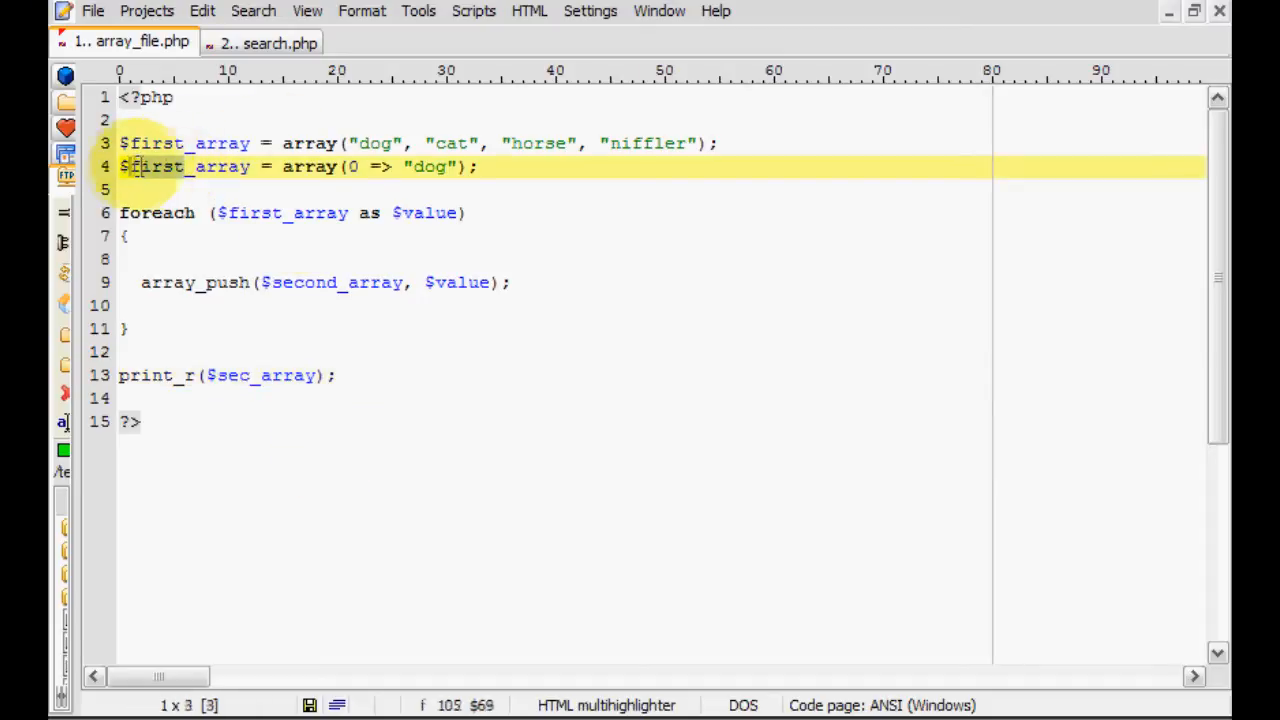
pyautogui.write('second')
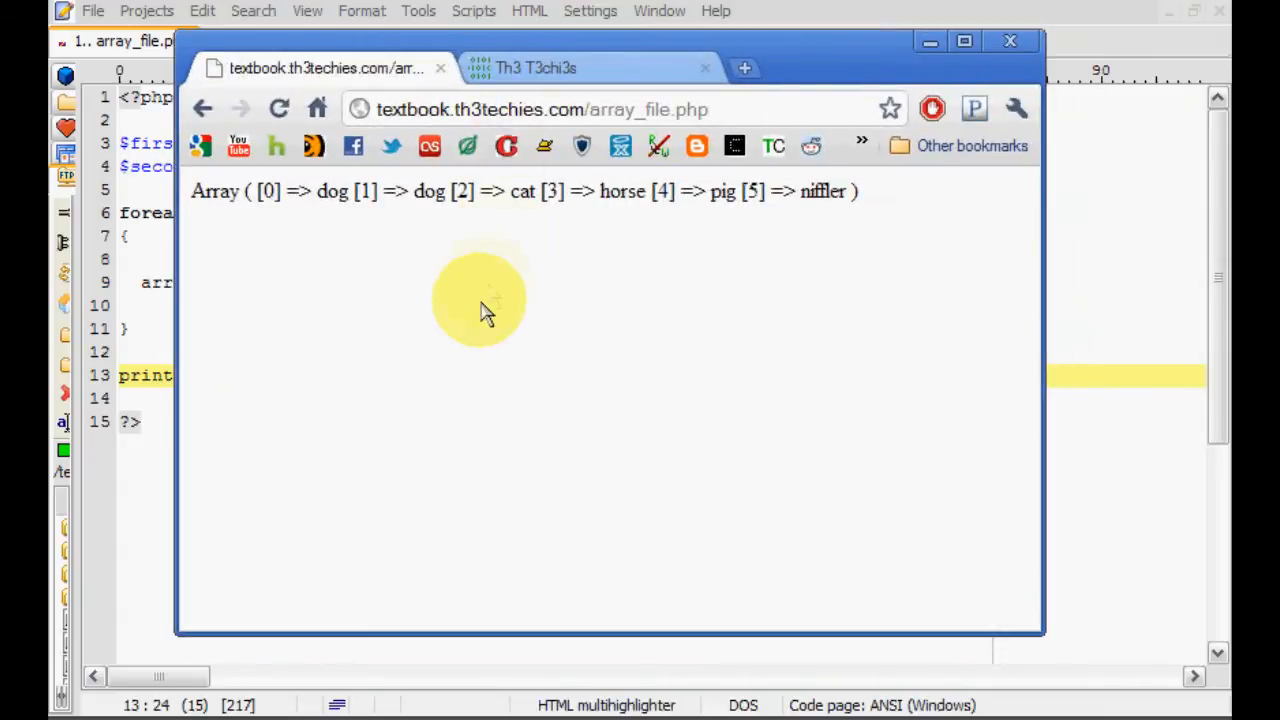
# Load textbook.th3techies.com/array_file.php in Chrome to view the print_r output.
pyautogui.click(278, 108)
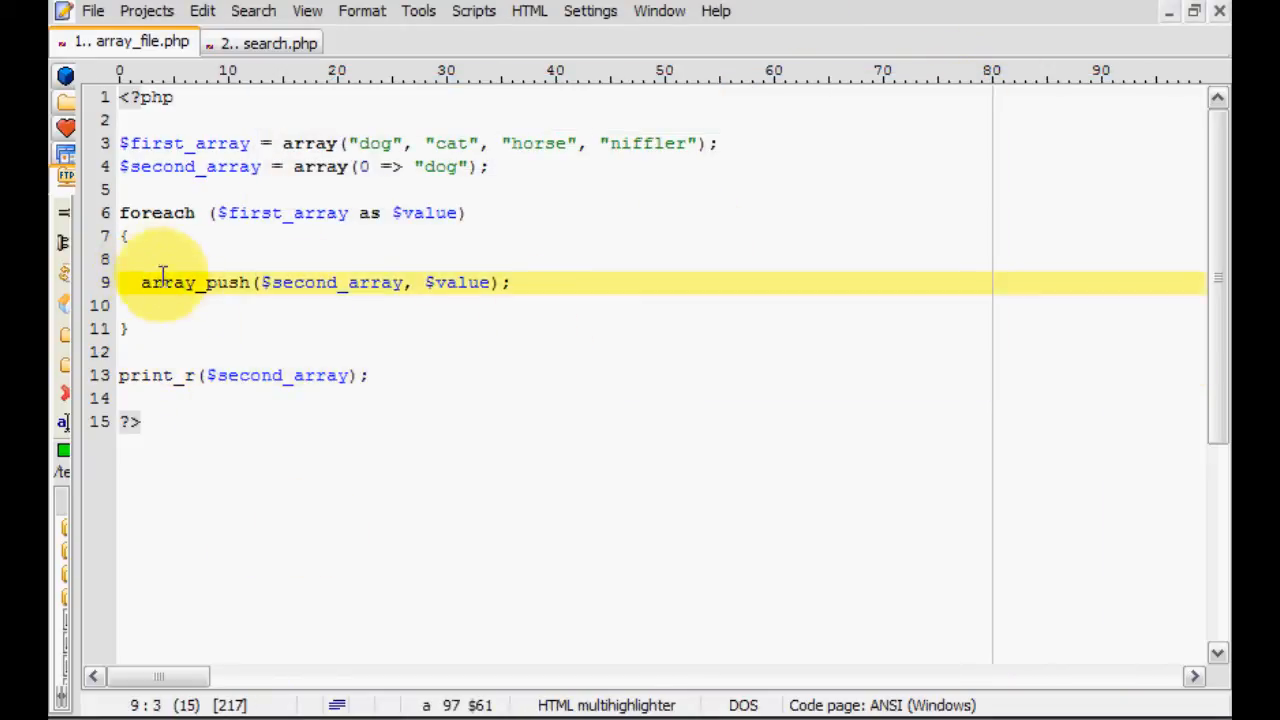
# Set $value = "lolface"; on line 8 inside the loop and check the browser output.
pyautogui.write('$')
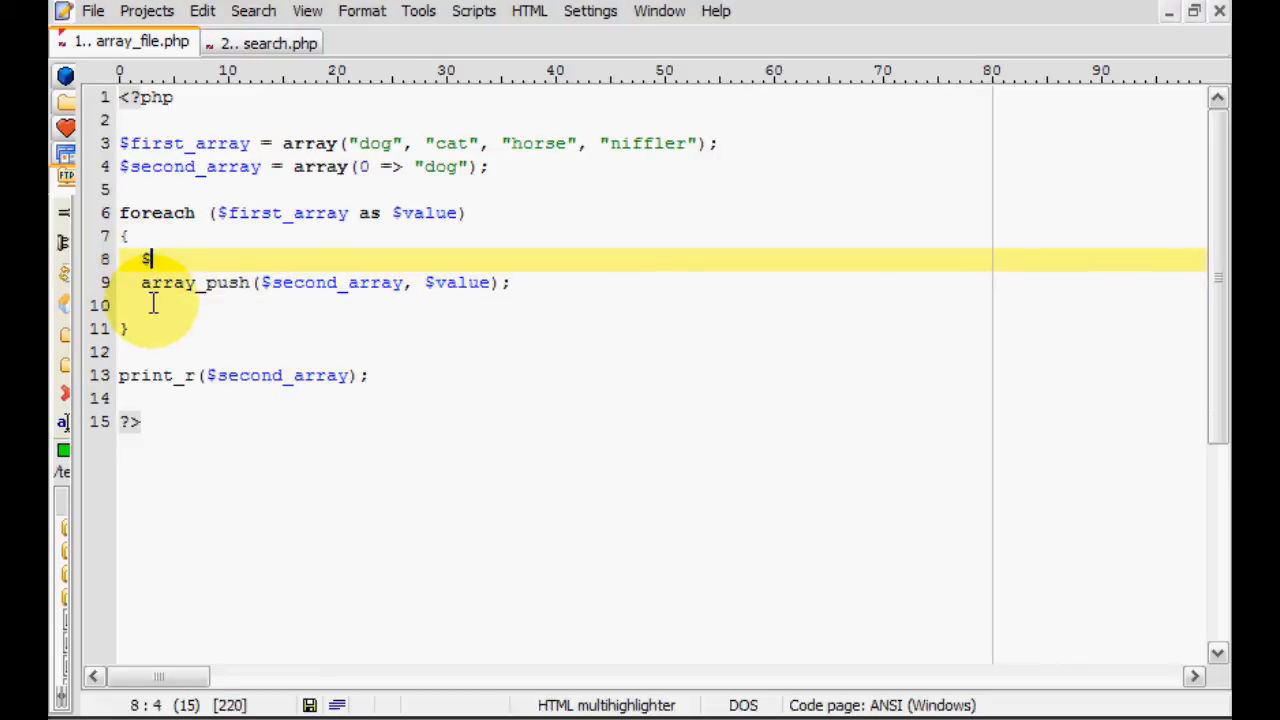
pyautogui.write('va')
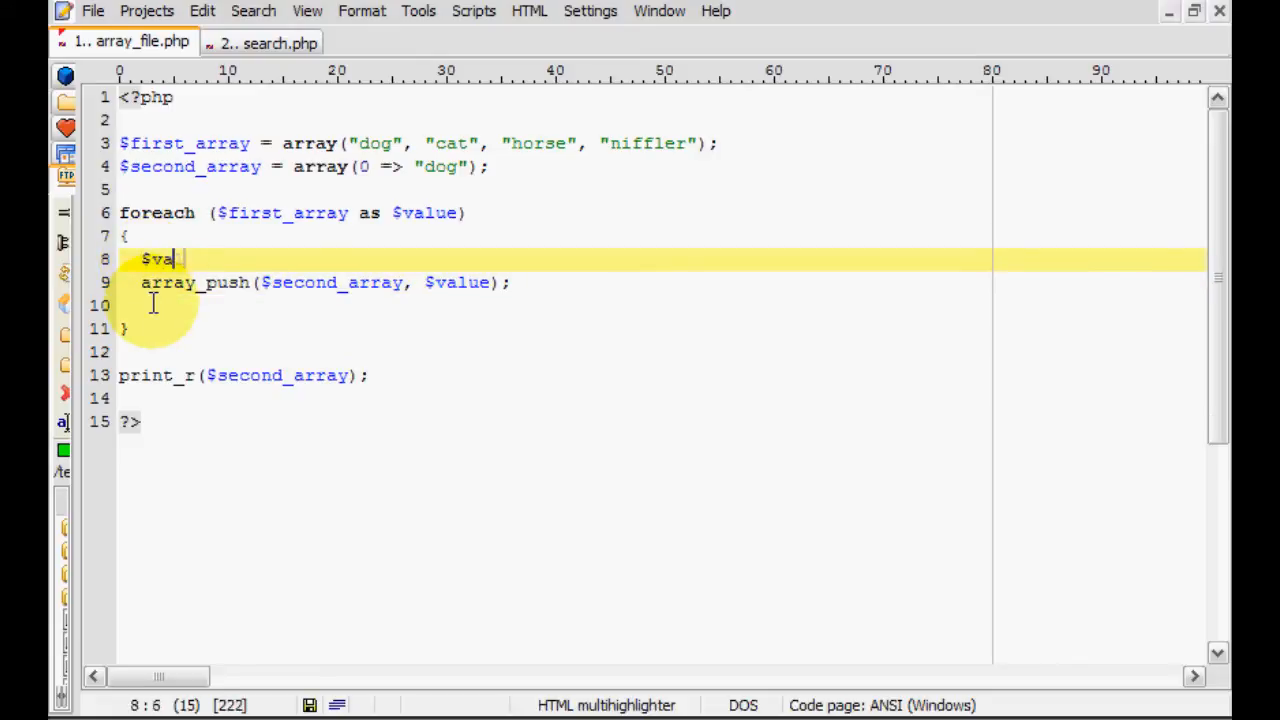
pyautogui.write('lue =')
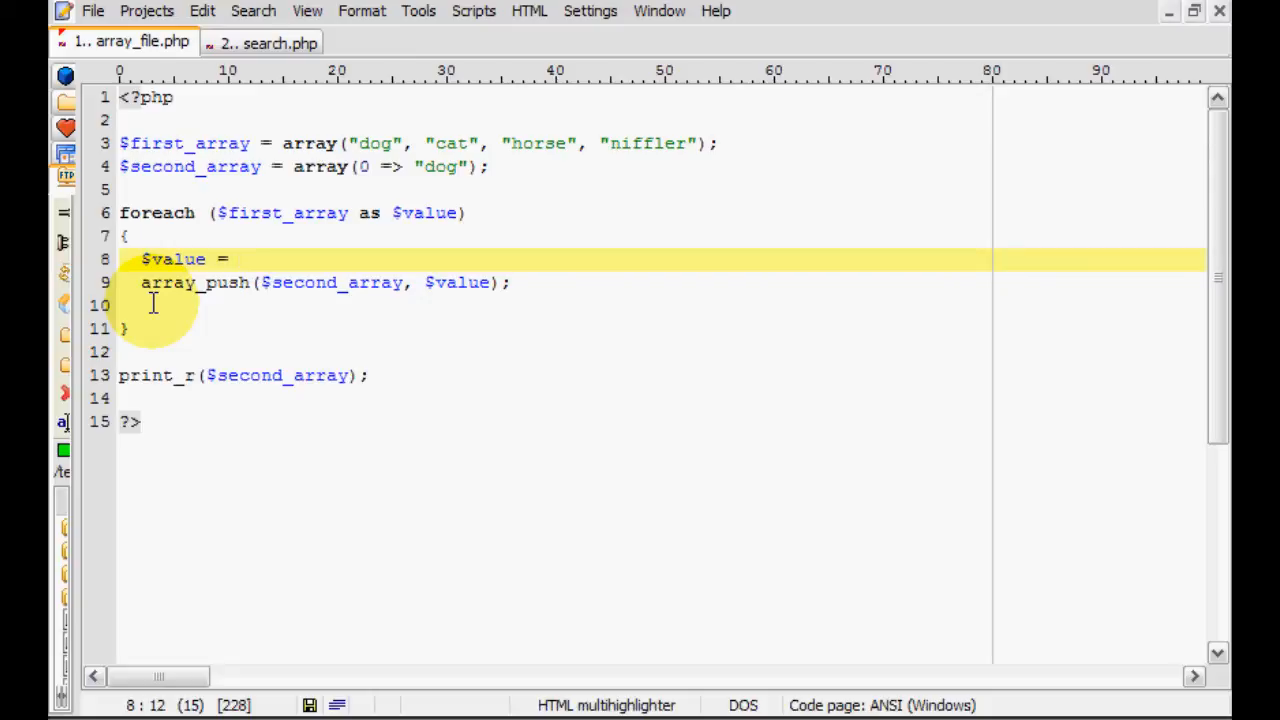
pyautogui.write('""')
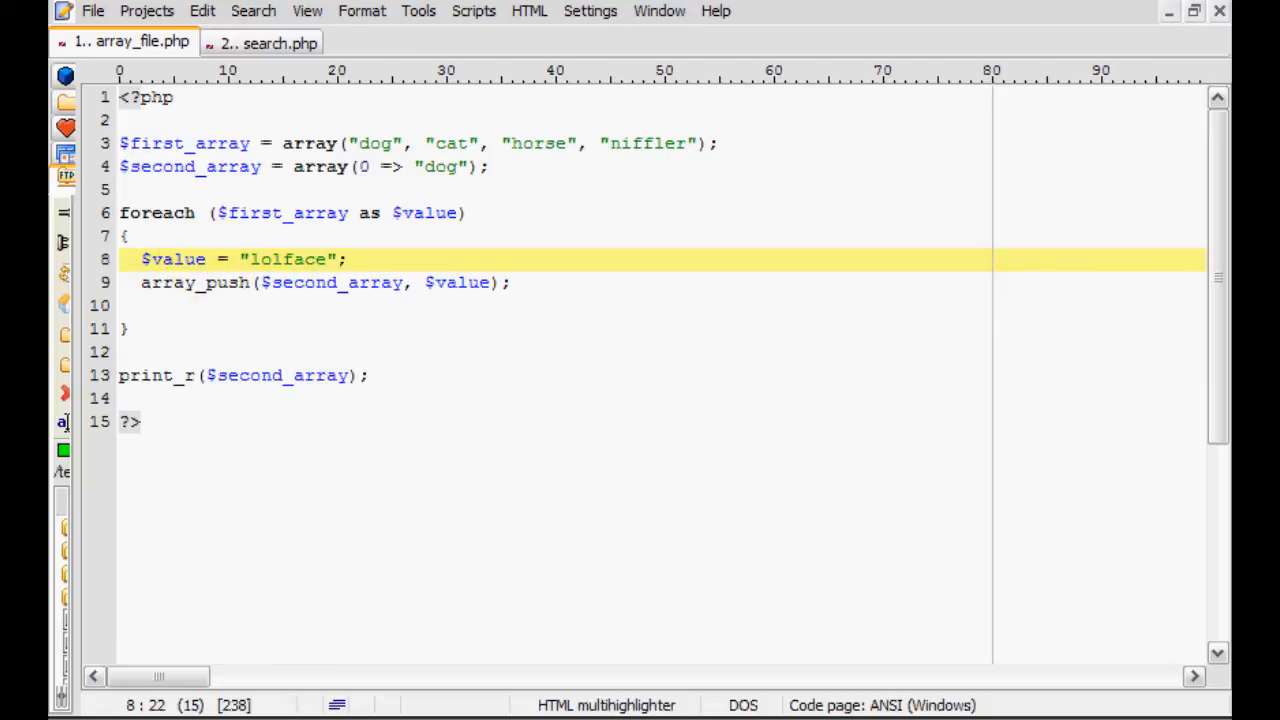
pyautogui.click(356, 152)
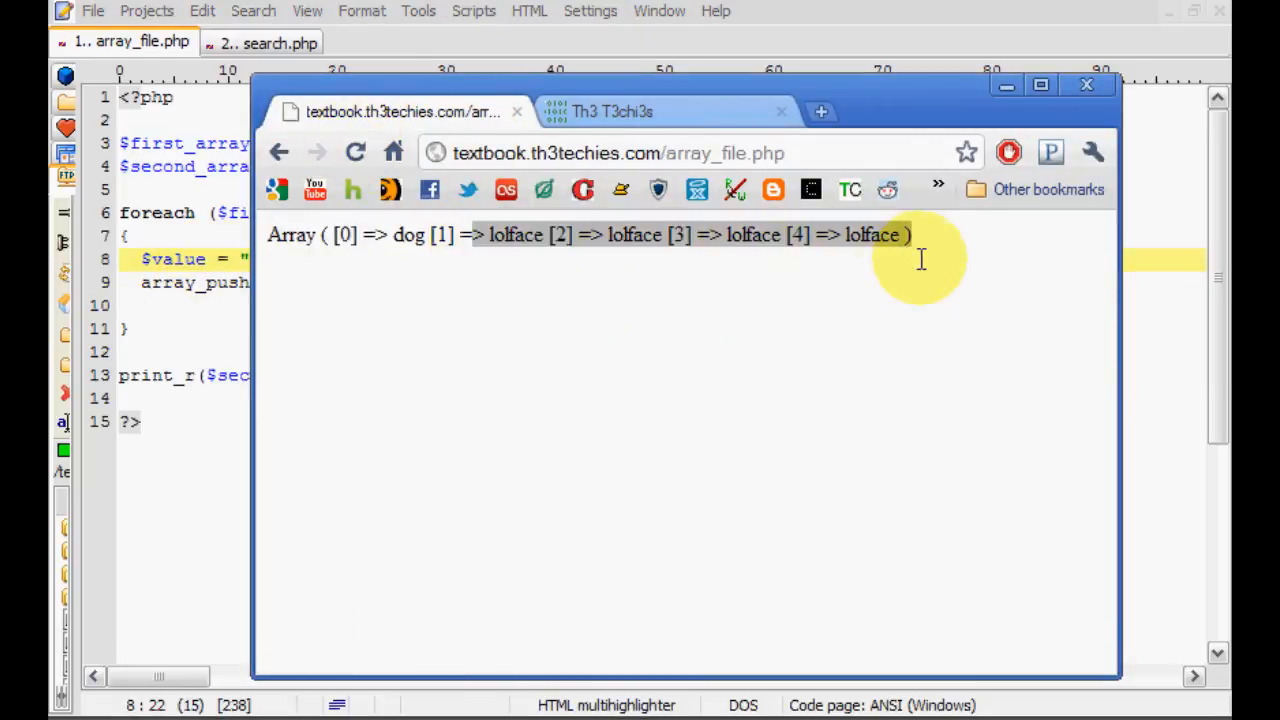
pyautogui.moveTo(808, 62)
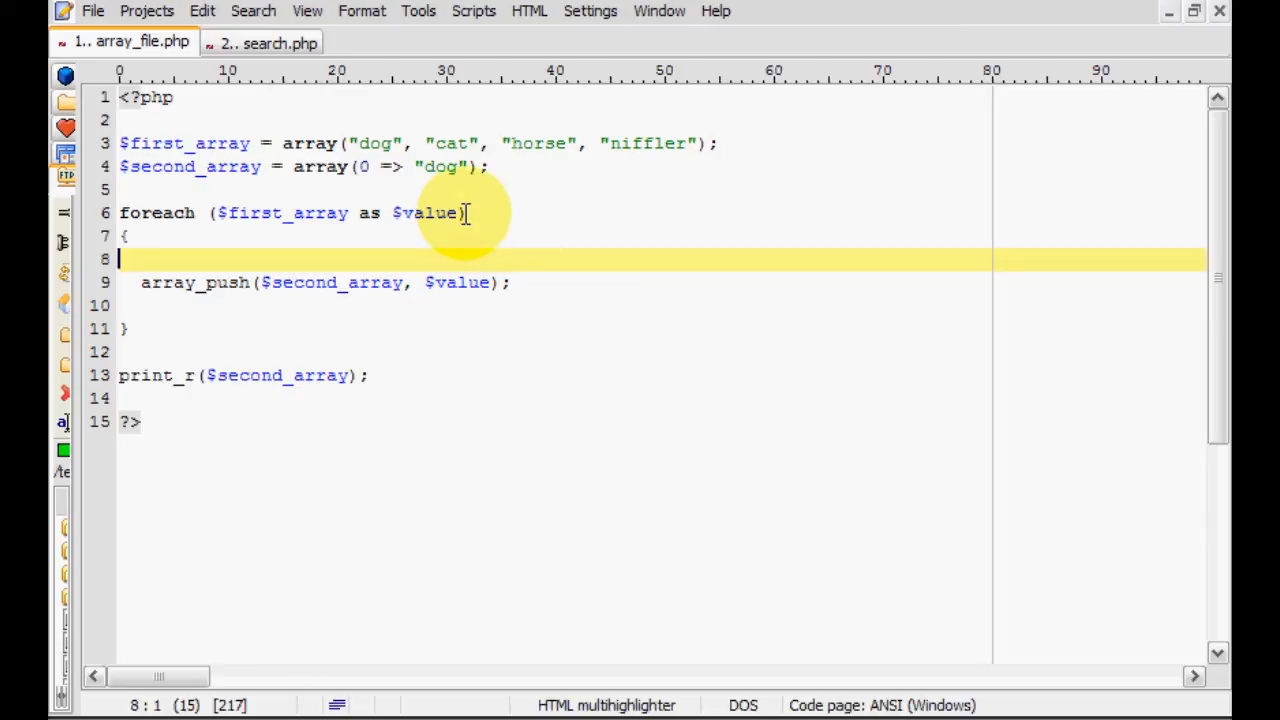
pyautogui.moveTo(610, 252)
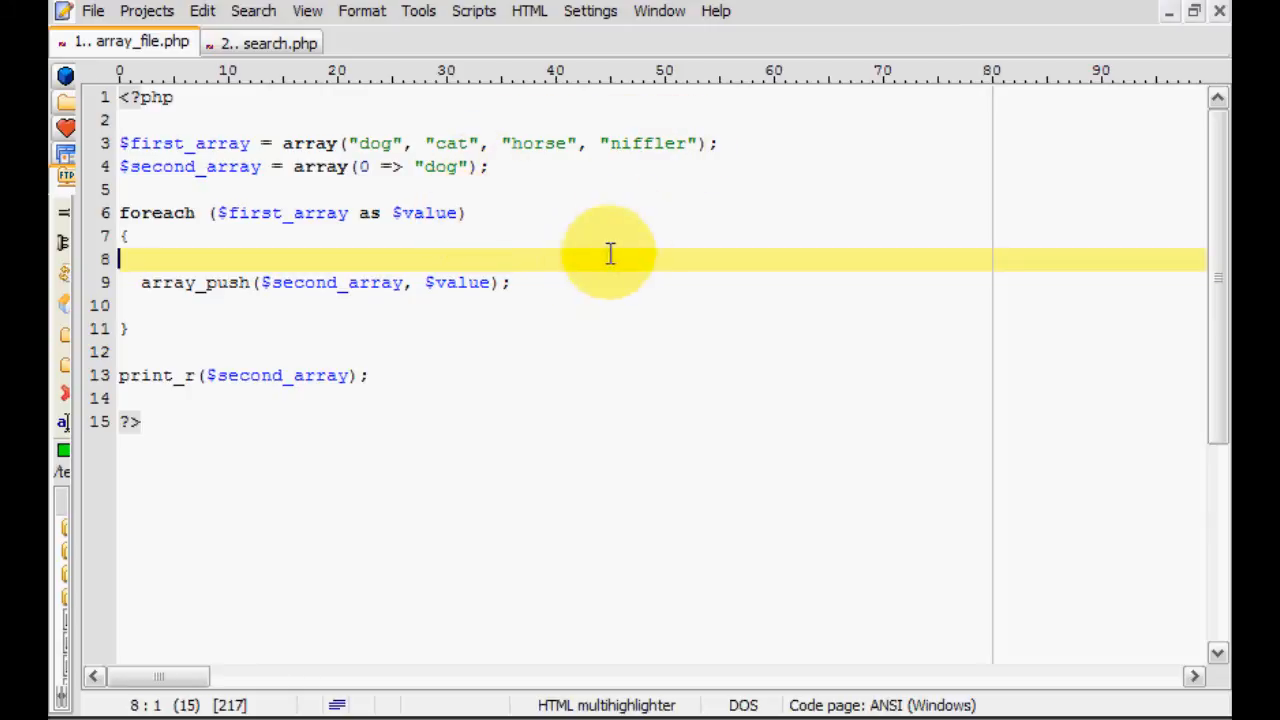
pyautogui.moveTo(230, 328)
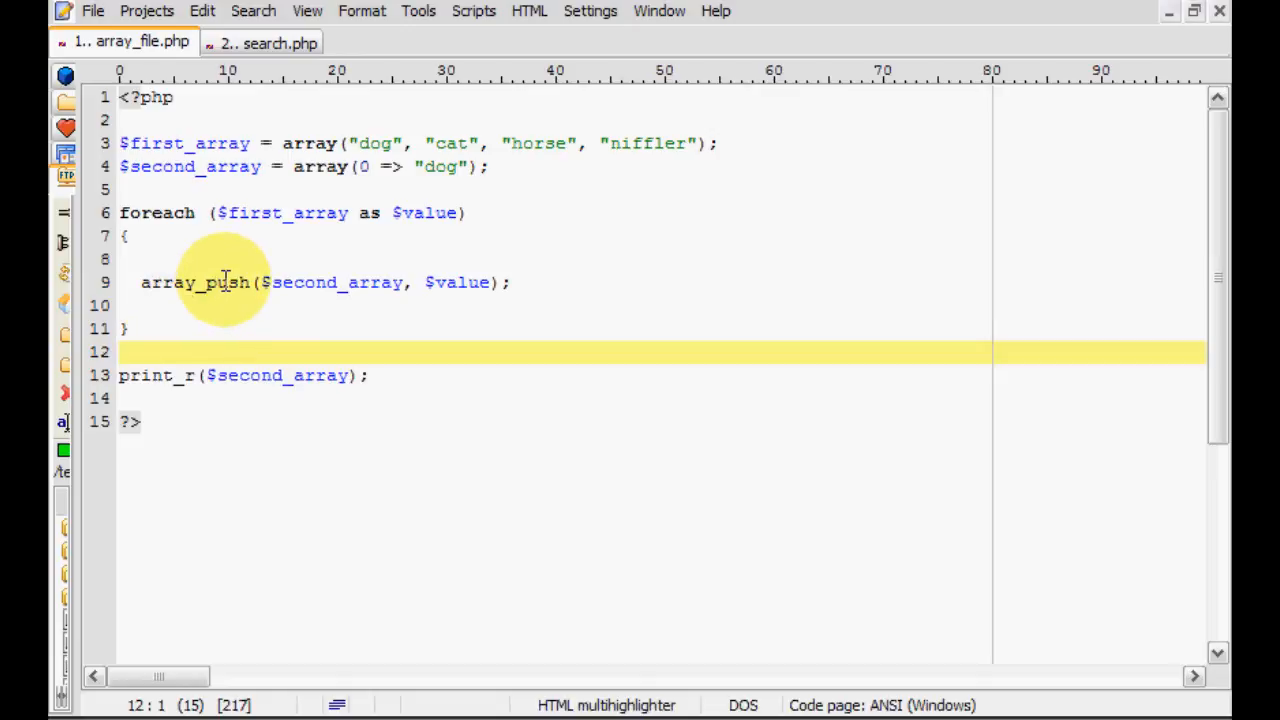
pyautogui.moveTo(512, 282)
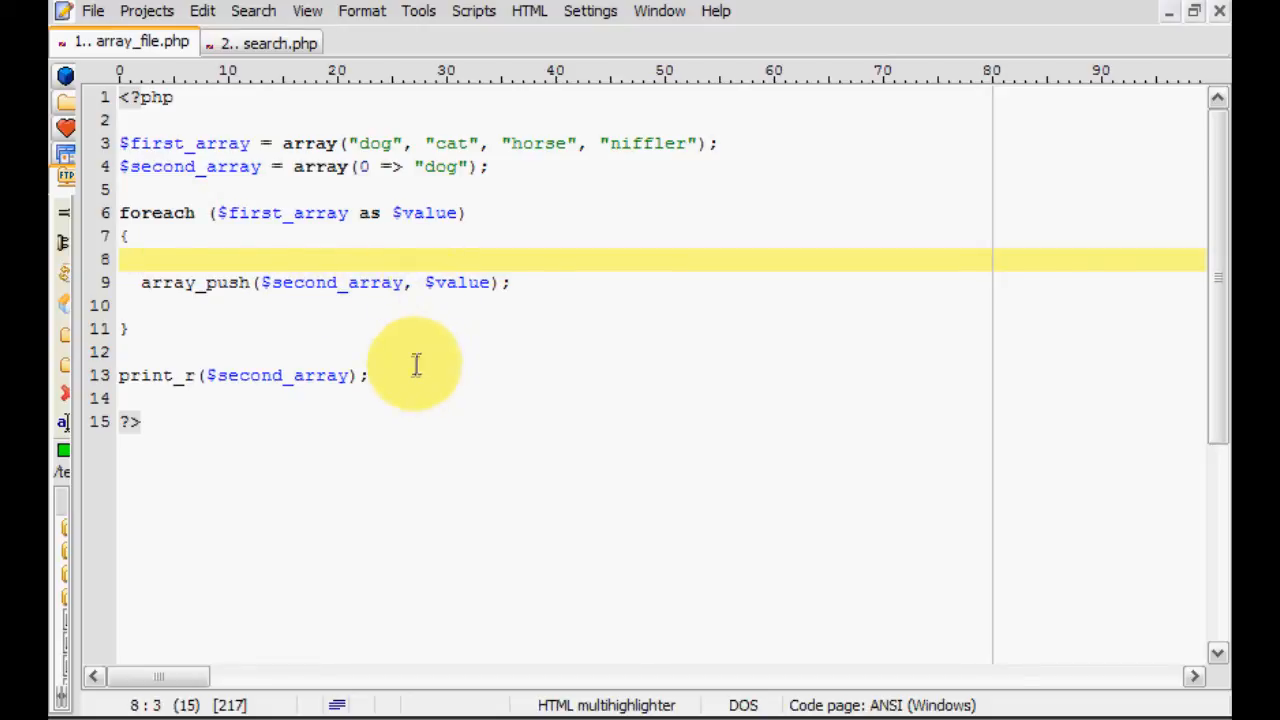
pyautogui.moveTo(500, 282)
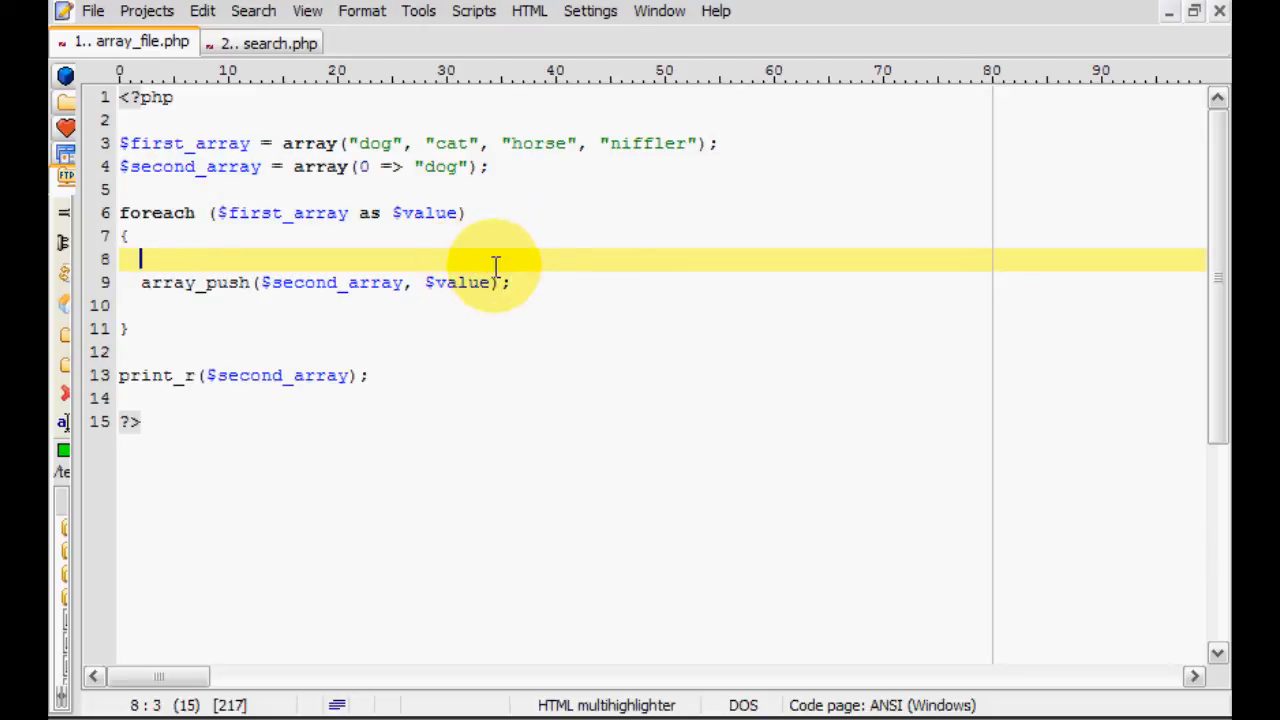
# Remove the $value = "lolface"; line from the foreach loop body.
pyautogui.click(510, 282)
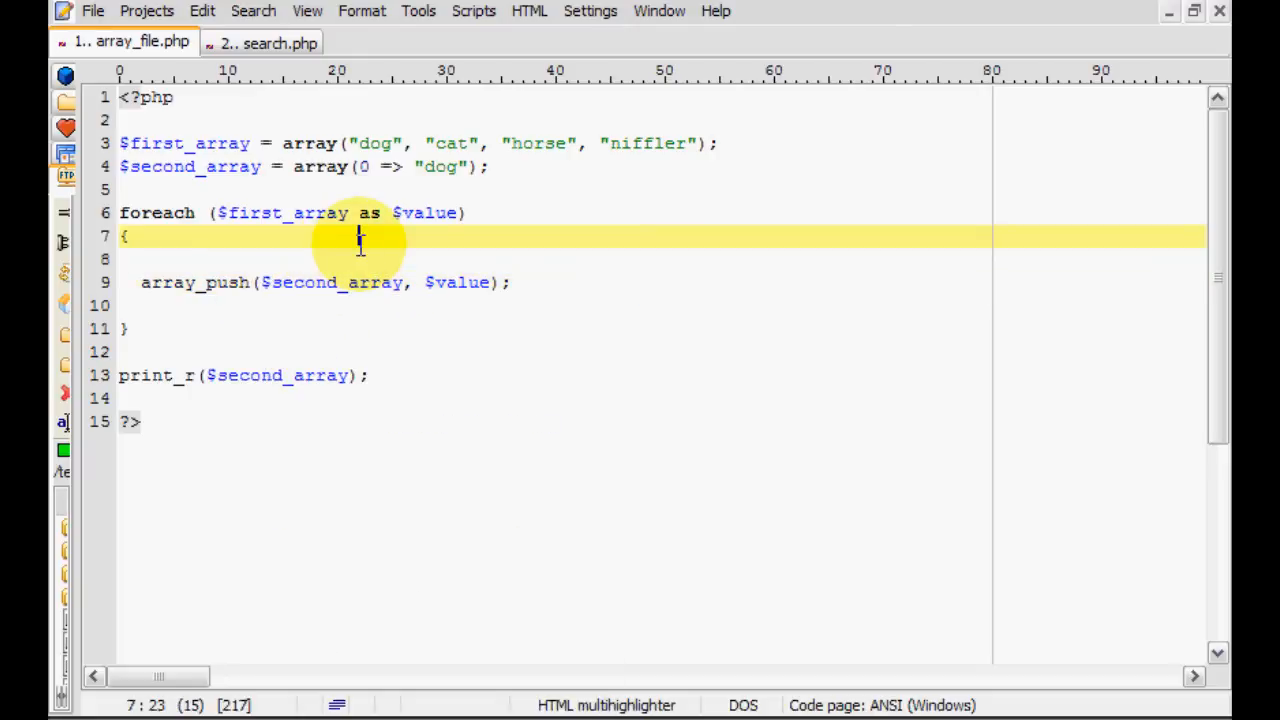
pyautogui.click(404, 282)
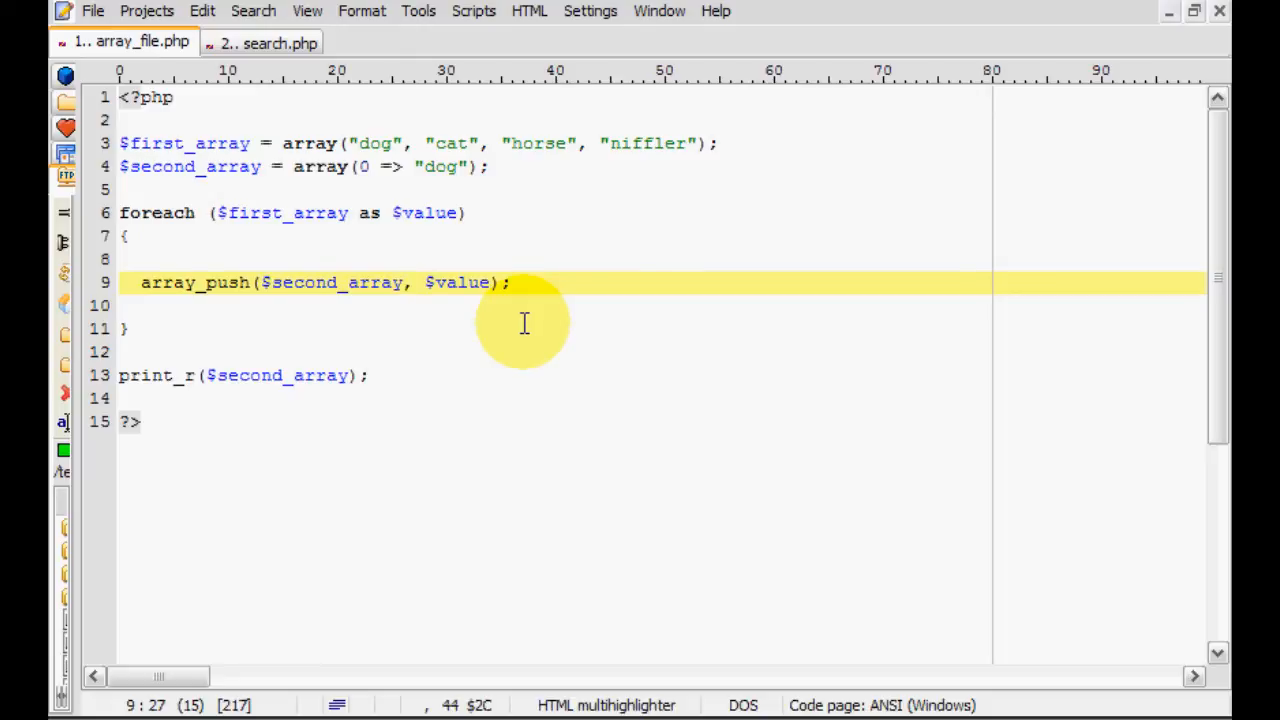
pyautogui.moveTo(616, 190)
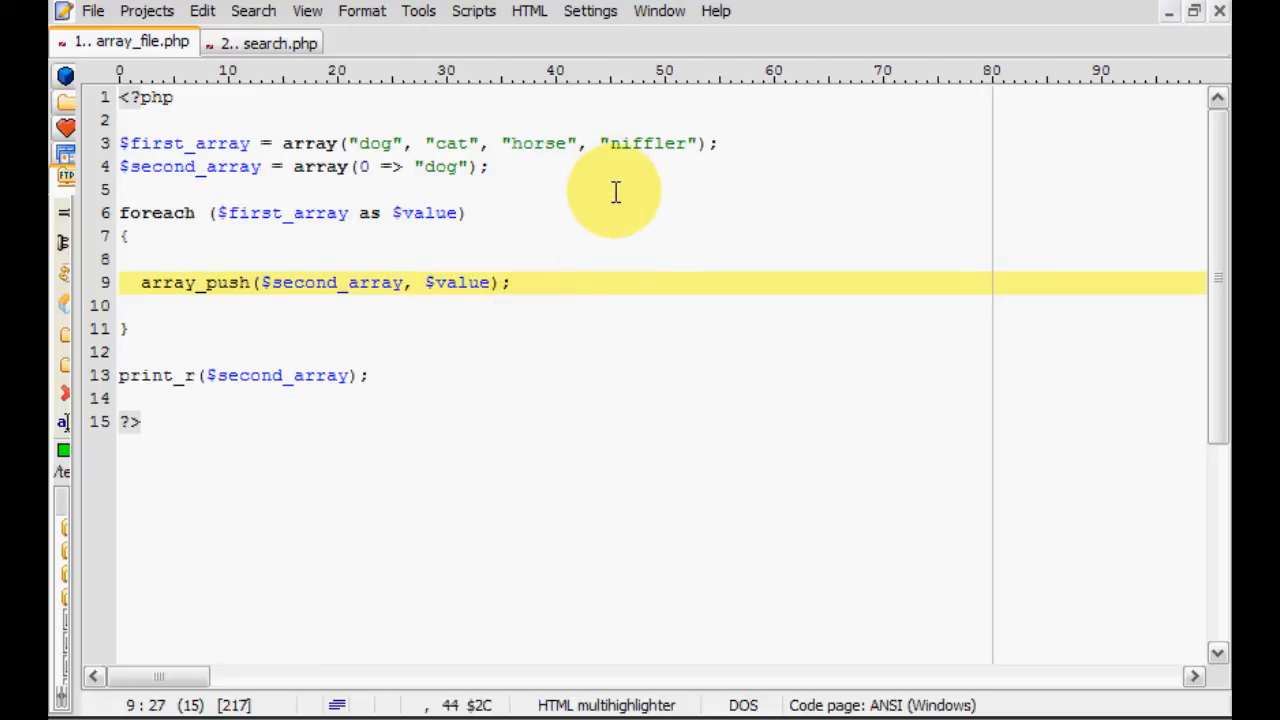